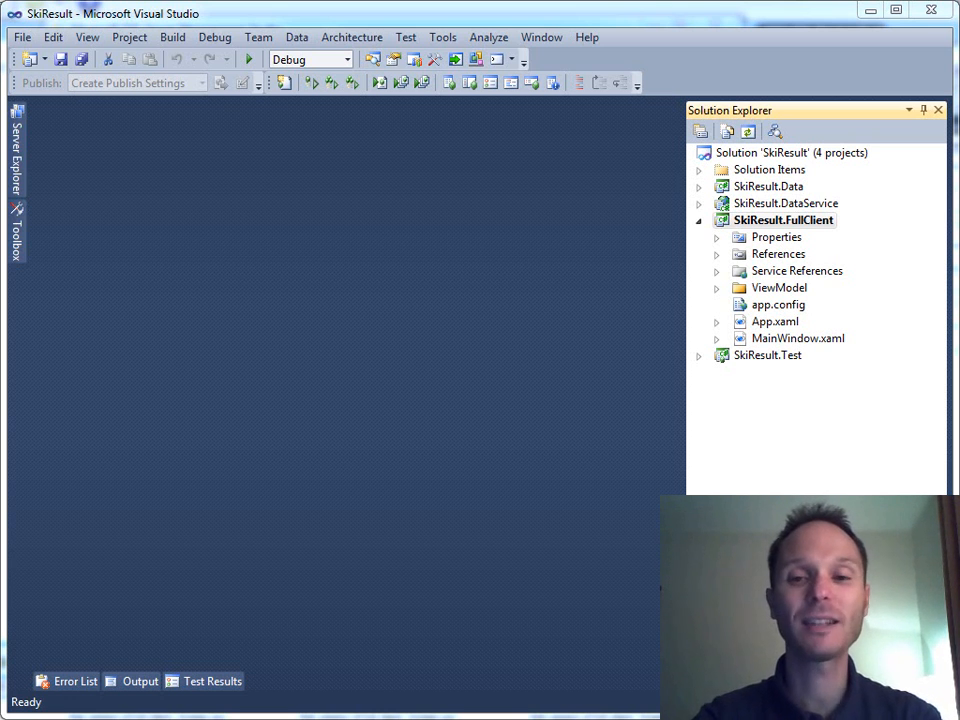
pyautogui.moveTo(756, 176)
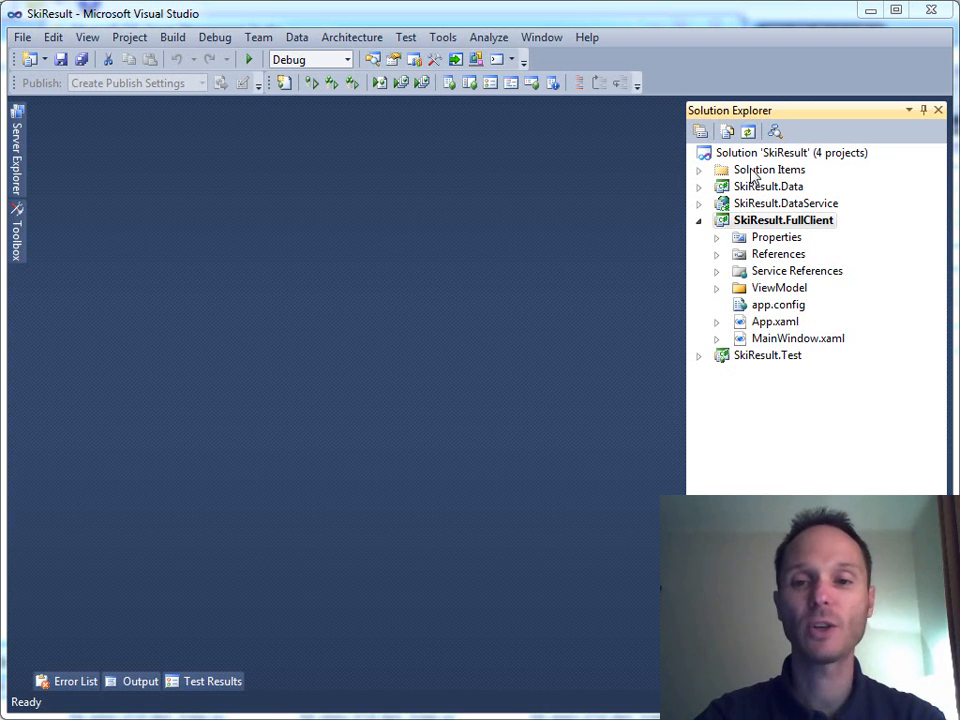
# Bring up the context menu for the 'SkiResult' solution node in Solution Explorer
pyautogui.rightClick(790, 152)
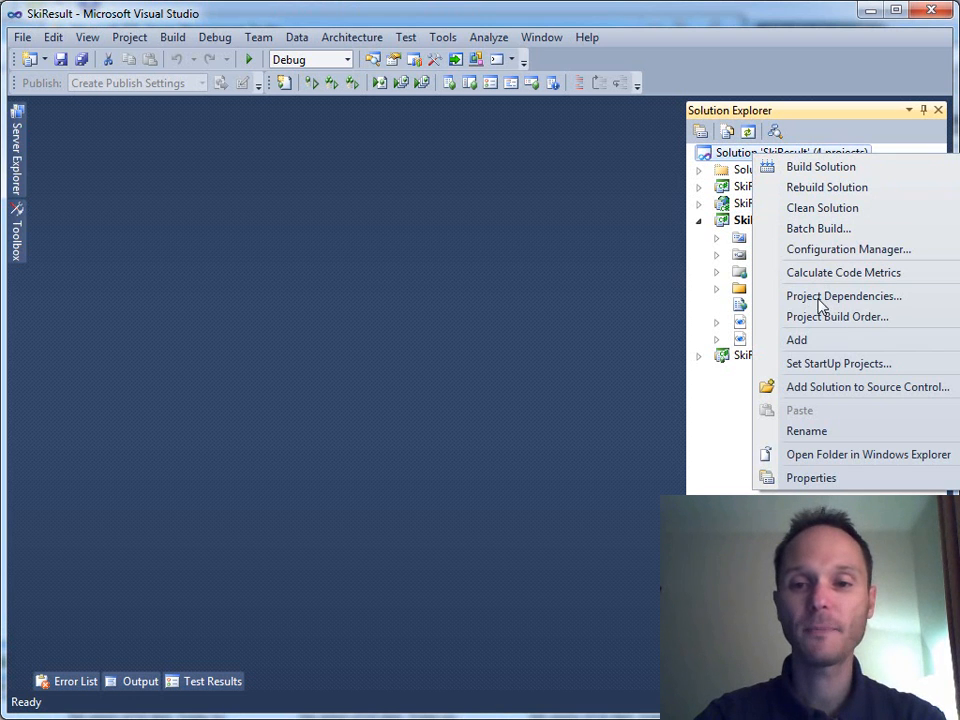
# Add a Silverlight Application project named SkiResult.ThinClient, hosted in SkiResult.DataService
pyautogui.click(796, 340)
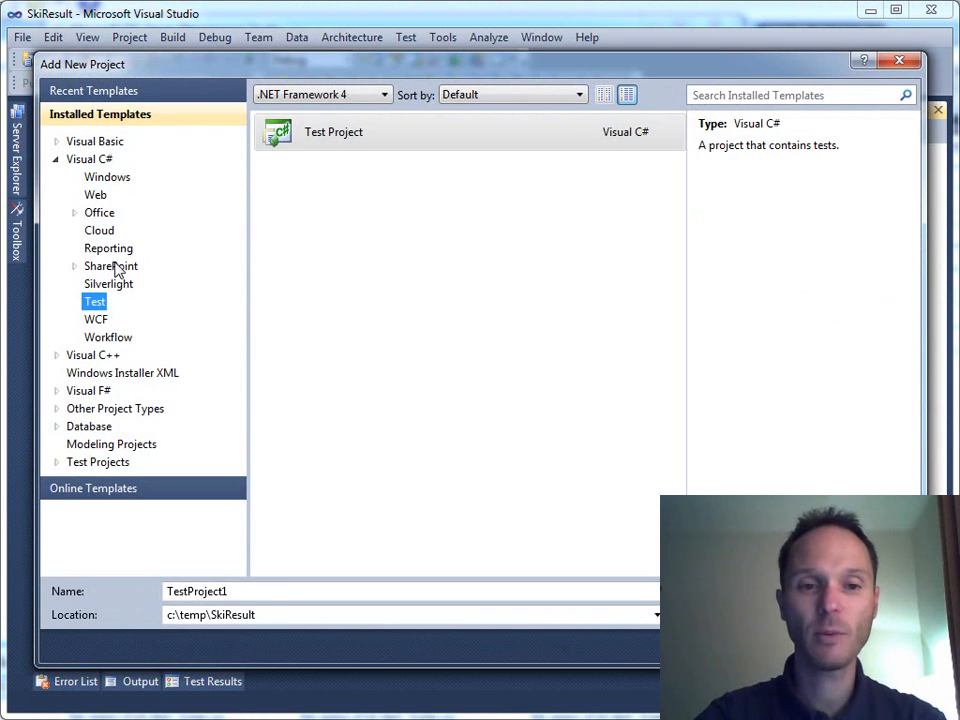
pyautogui.click(108, 284)
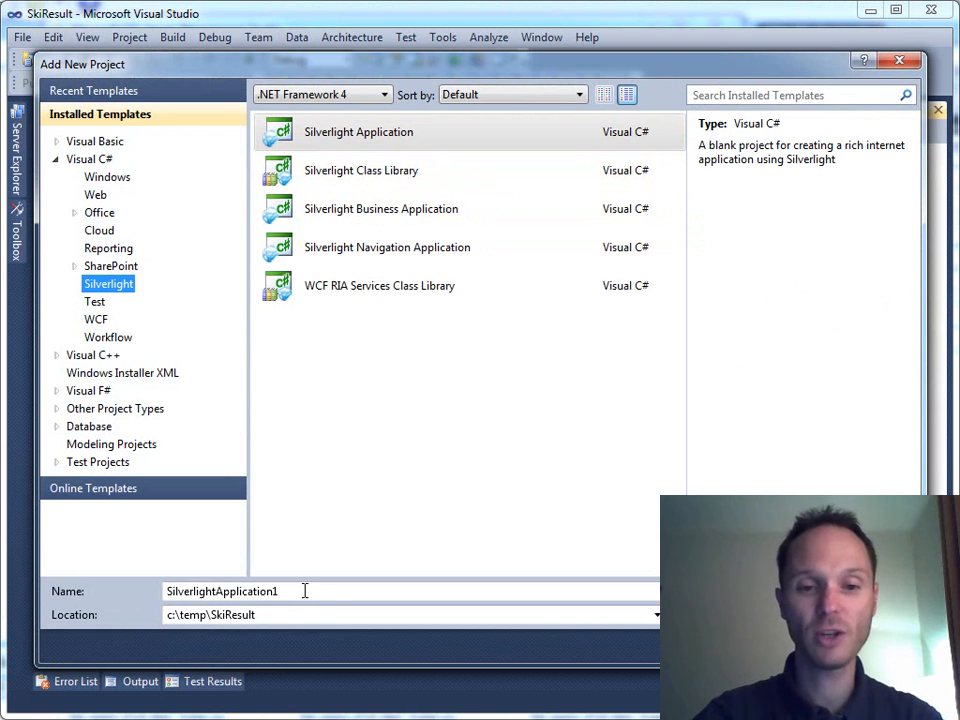
pyautogui.write('SkiR')
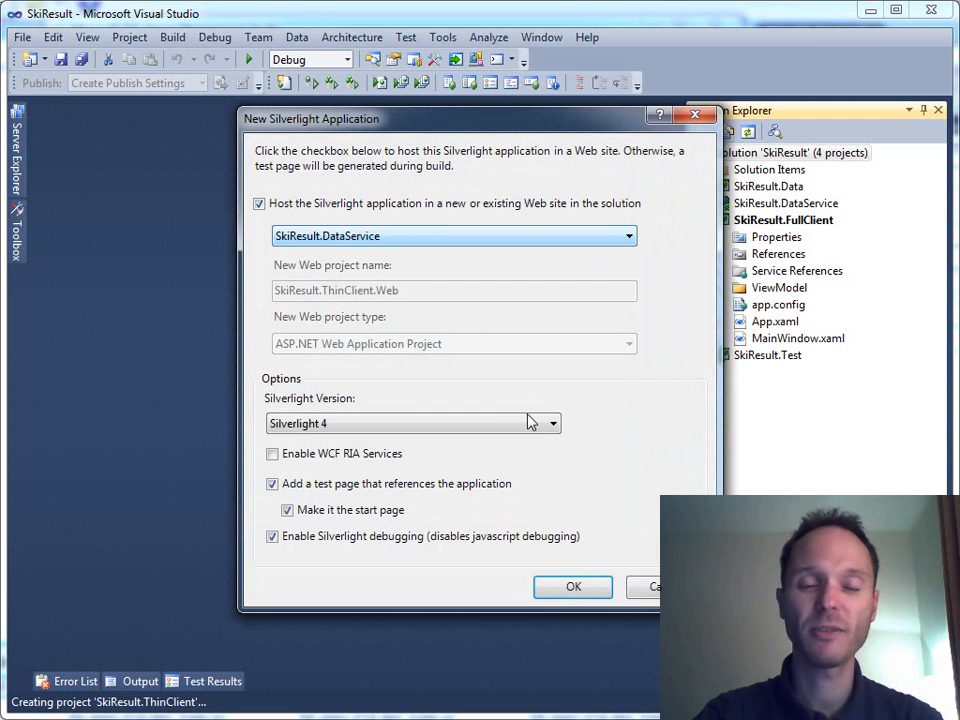
pyautogui.click(572, 588)
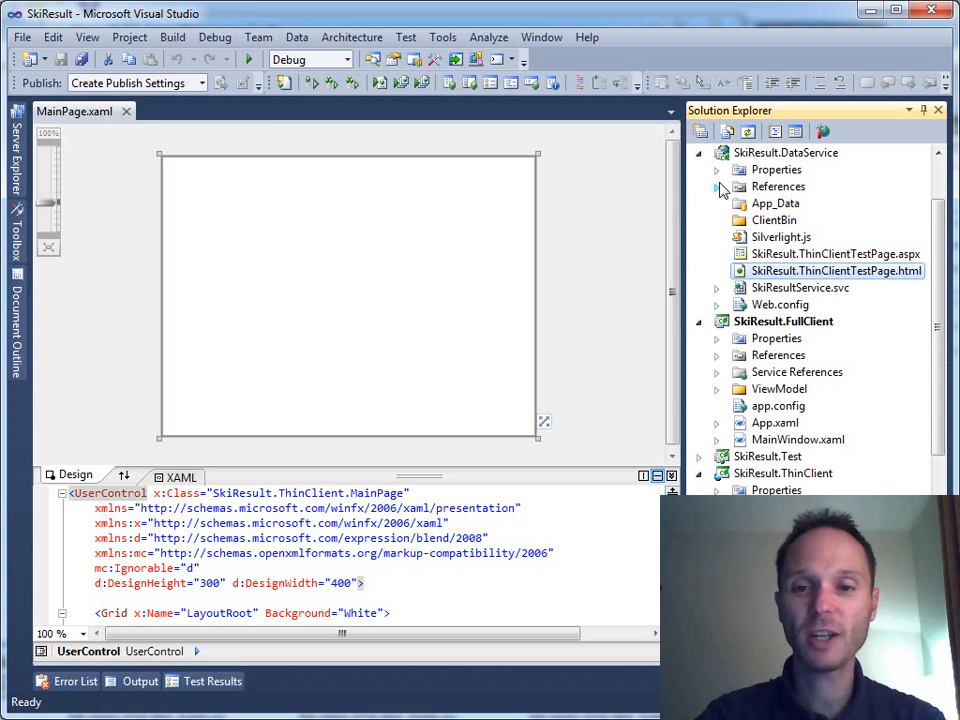
pyautogui.moveTo(808, 188)
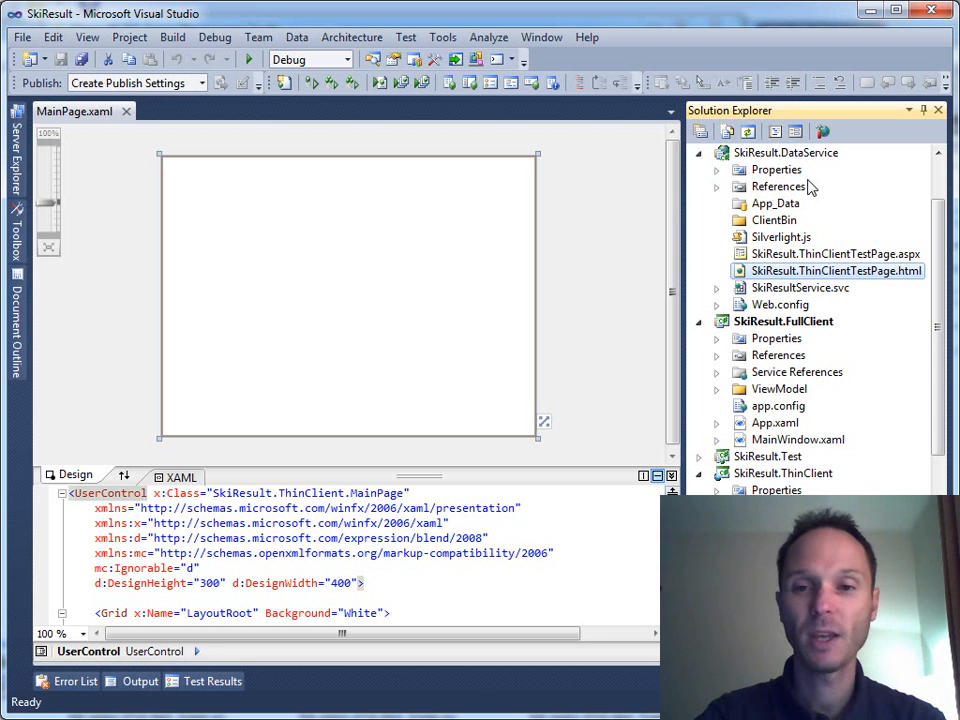
# Expand the FullClient's Service References showing SkiResultService, then bring up the ThinClient project's actions
pyautogui.click(784, 152)
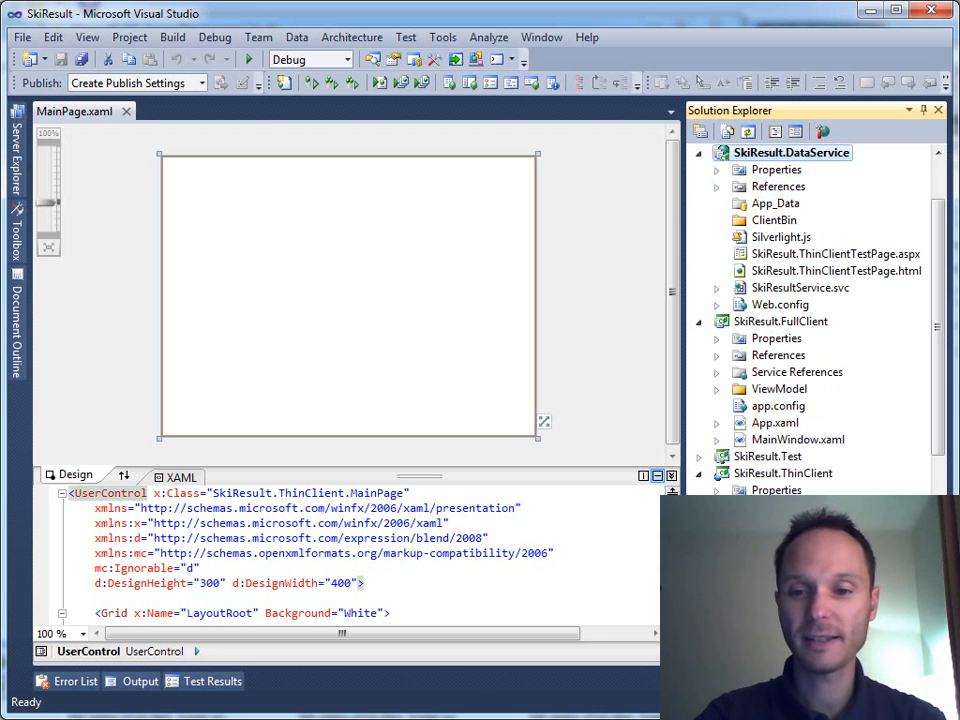
pyautogui.click(836, 272)
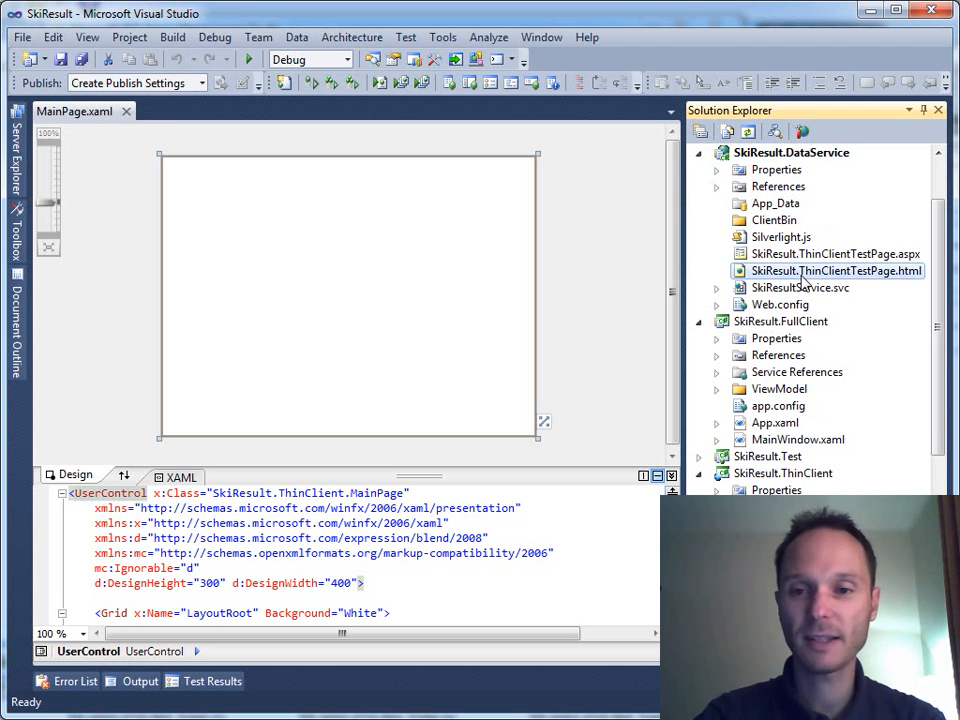
pyautogui.rightClick(836, 270)
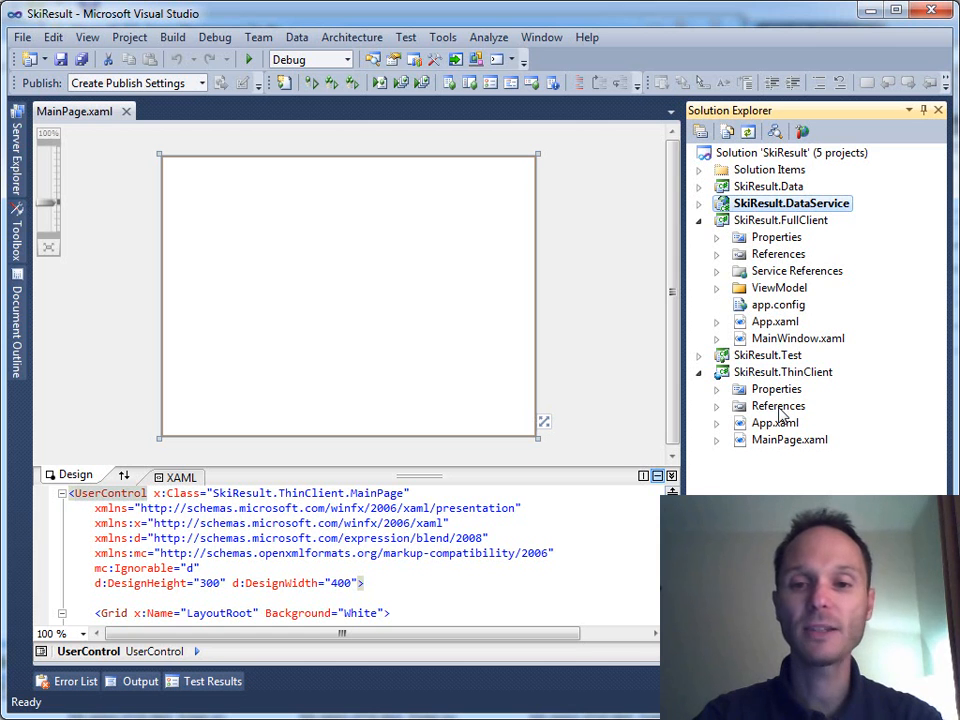
pyautogui.click(716, 272)
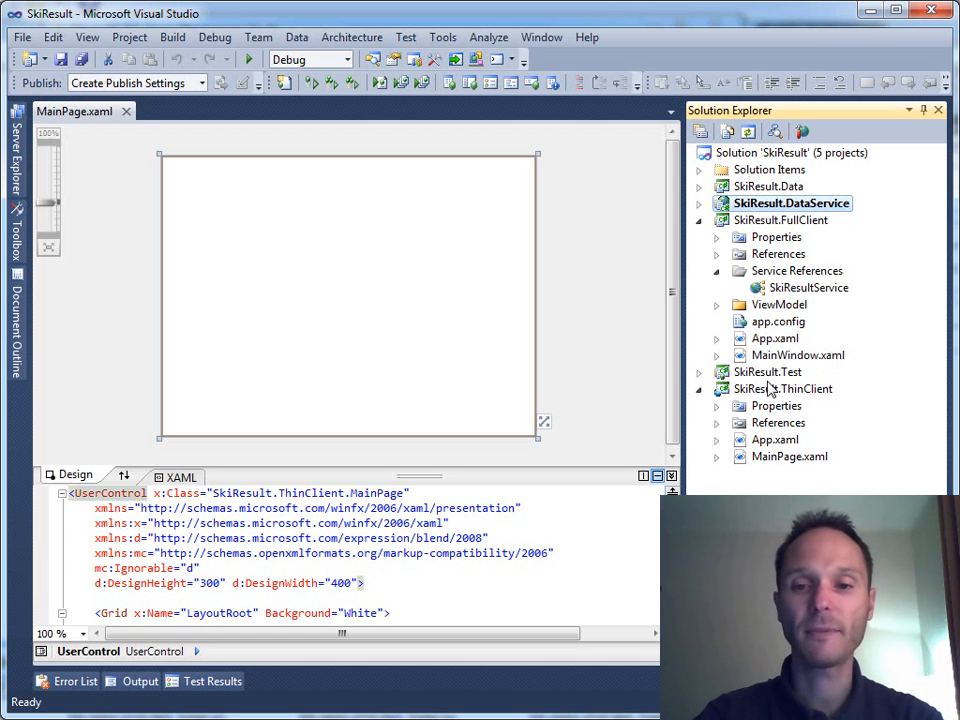
pyautogui.rightClick(782, 388)
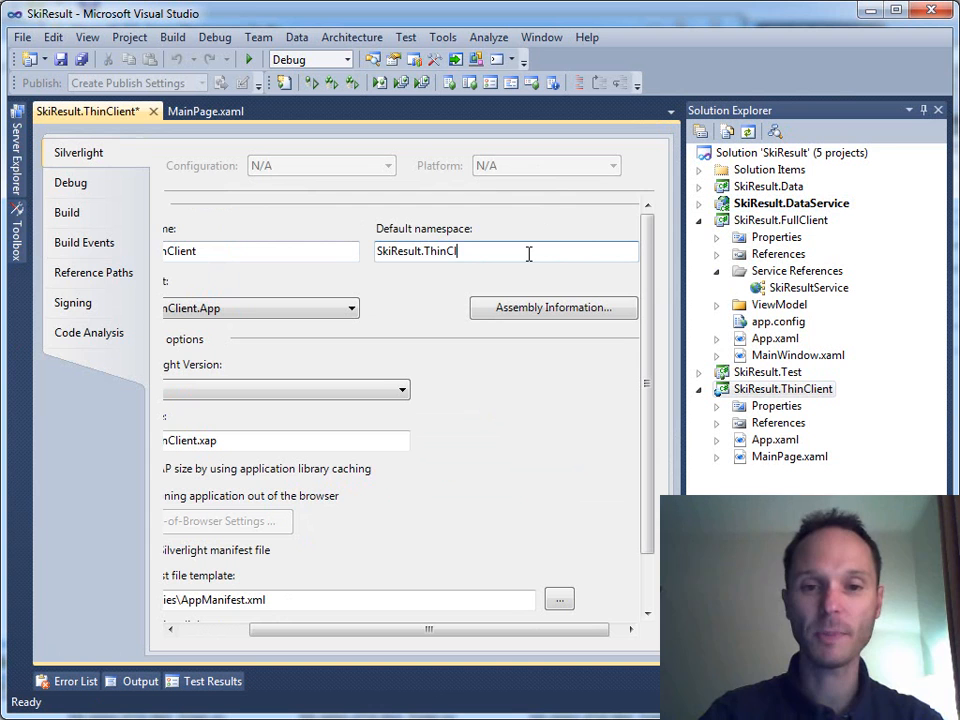
# Set the ThinClient project's default namespace to SkiResult.UI on the Silverlight tab
pyautogui.write('SkiResult.UI')
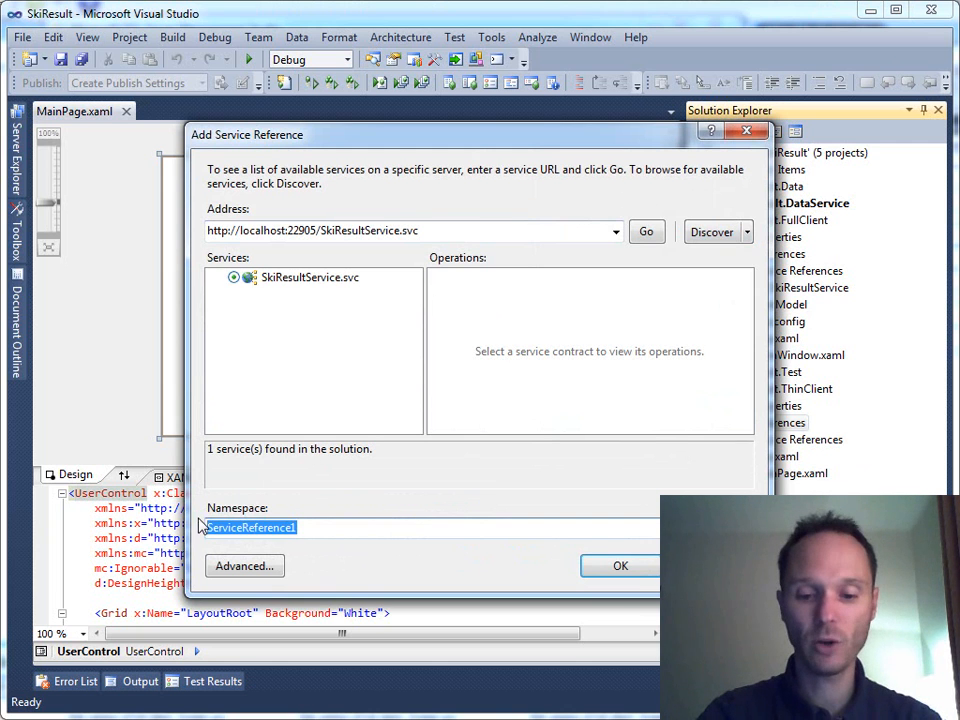
# Add a service reference named SkiResultService pointing to the discovered SkiResultService.svc address
pyautogui.write('SkiResultS')
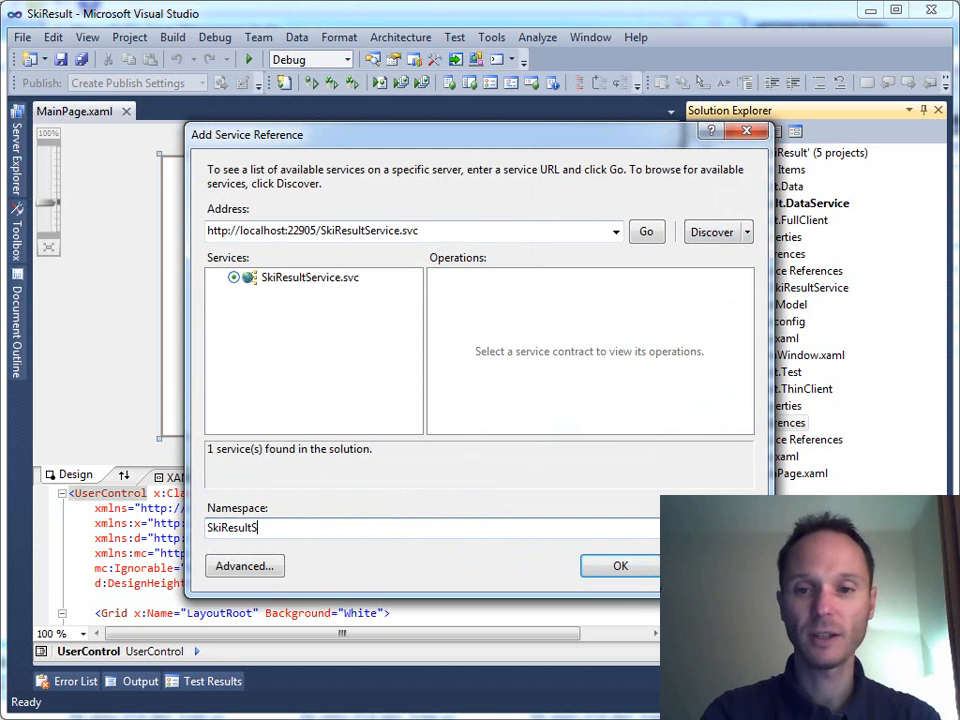
pyautogui.click(646, 232)
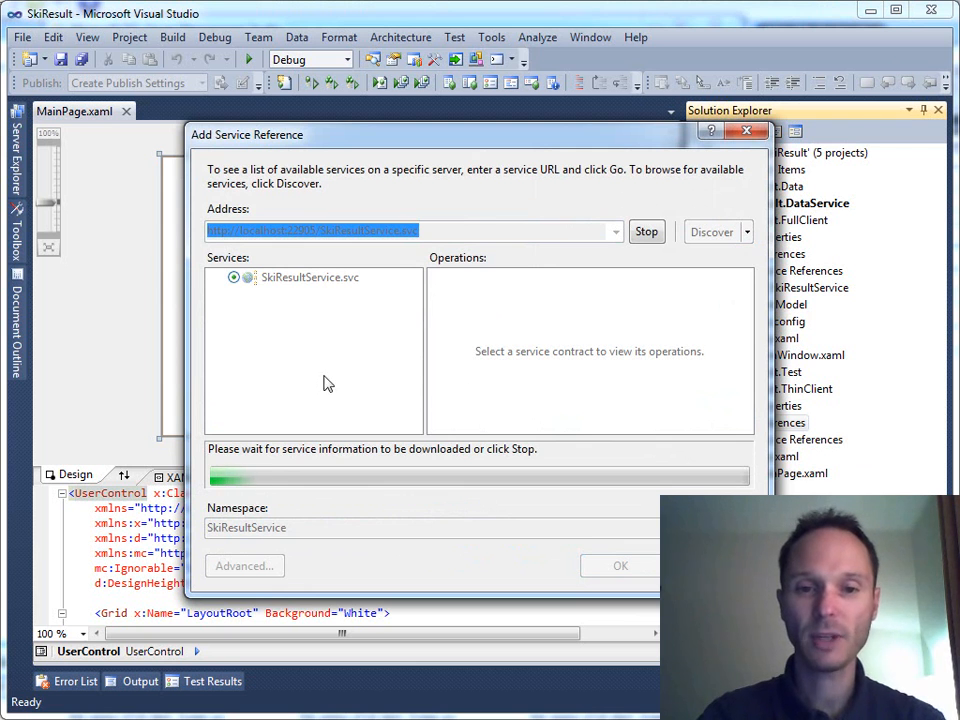
pyautogui.click(620, 564)
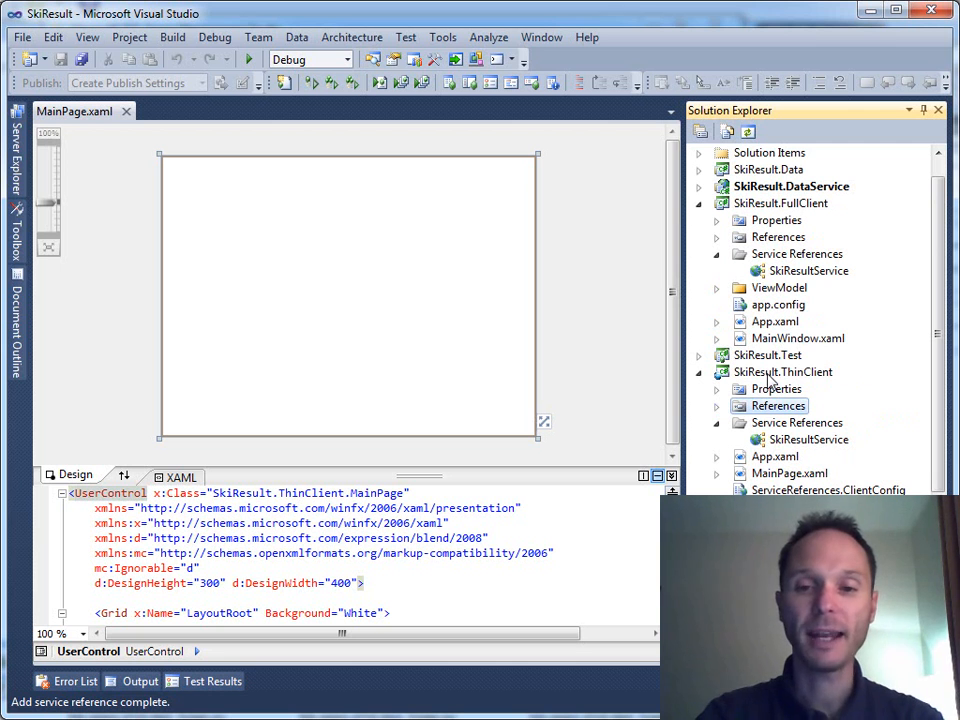
# Create a ViewModel folder in SkiResult.ThinClient and start adding an existing item to it
pyautogui.rightClick(772, 372)
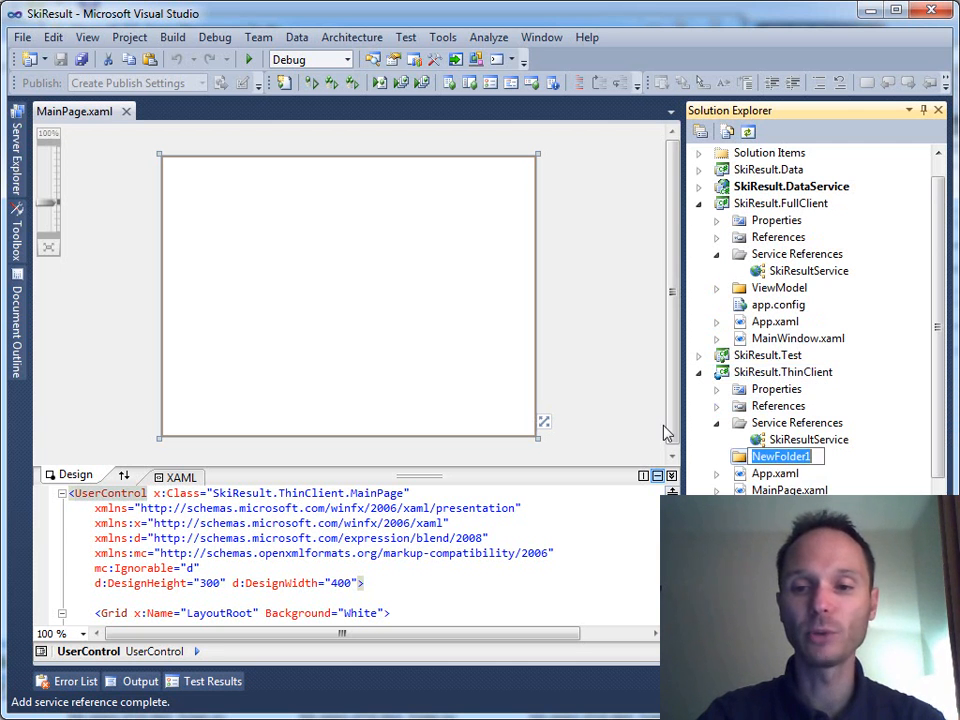
pyautogui.write('ViewModel')
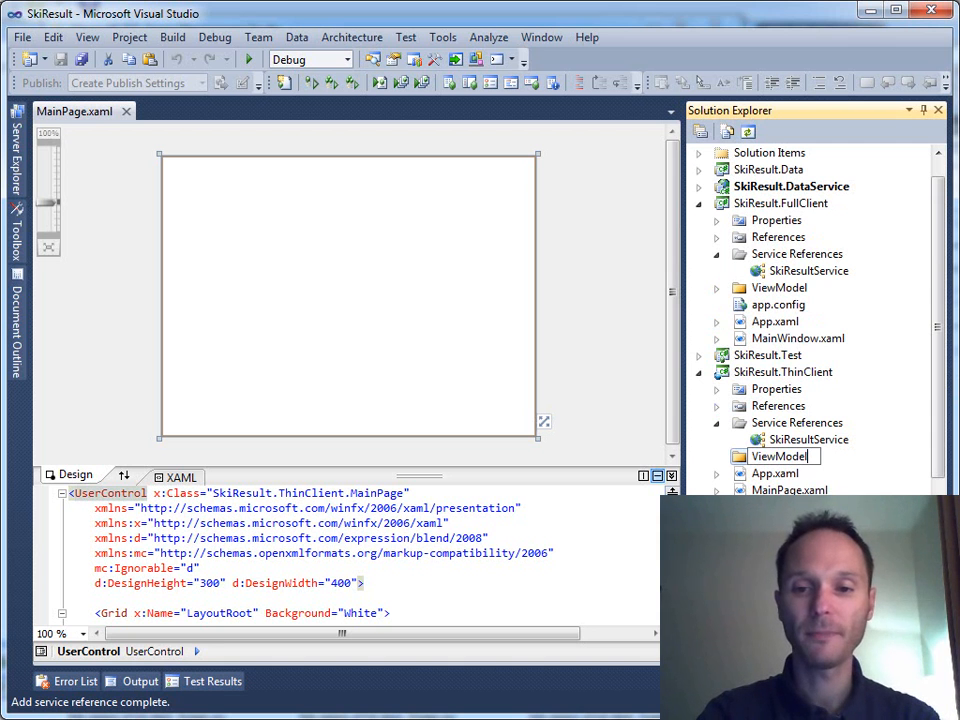
pyautogui.rightClick(782, 456)
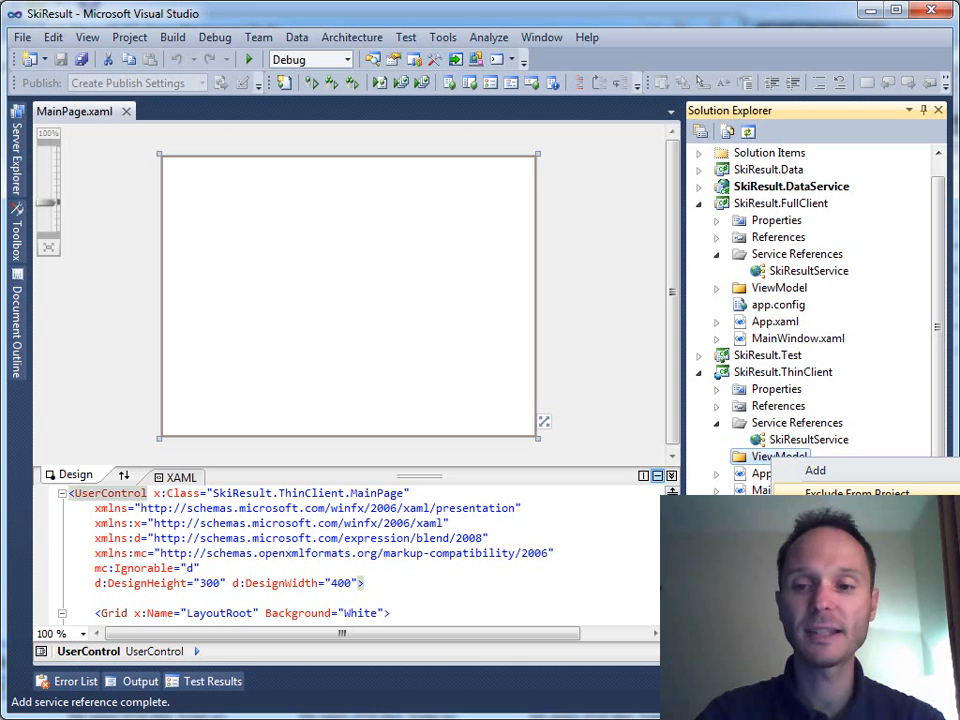
pyautogui.click(816, 470)
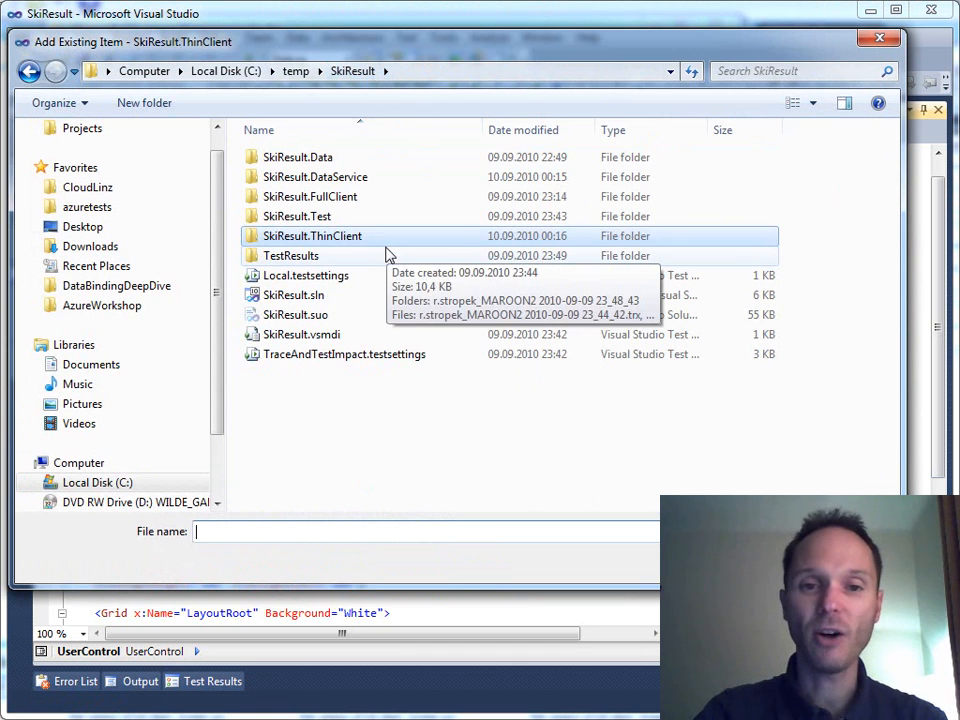
# Pick MaintenanceFormViewModel.cs from SkiResult.FullClient\ViewModel to add into the ThinClient's ViewModel folder
pyautogui.doubleClick(310, 196)
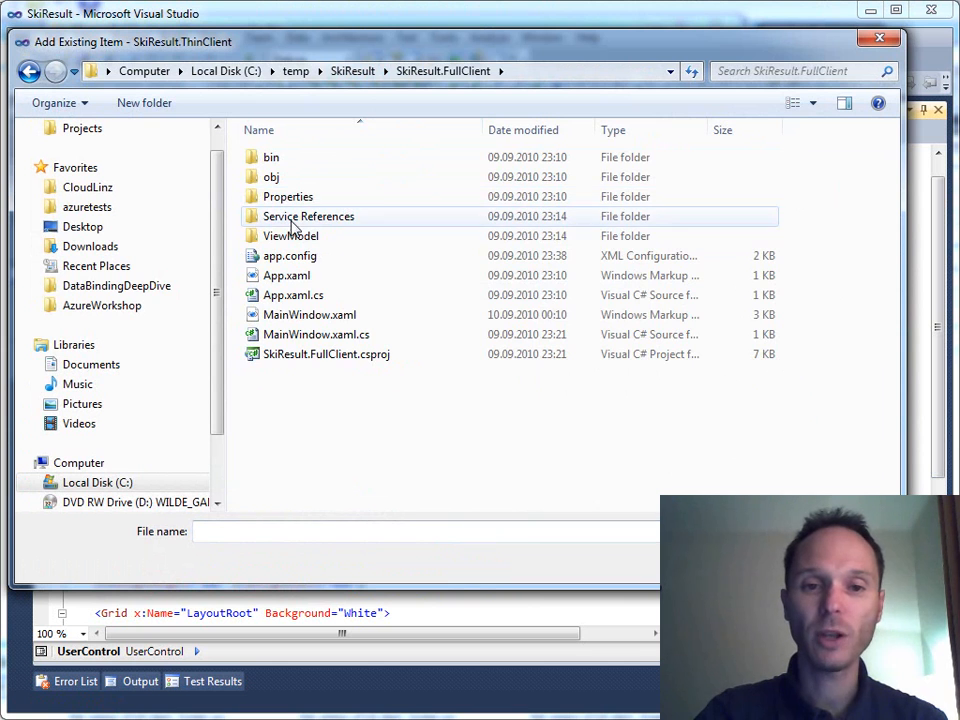
pyautogui.doubleClick(292, 236)
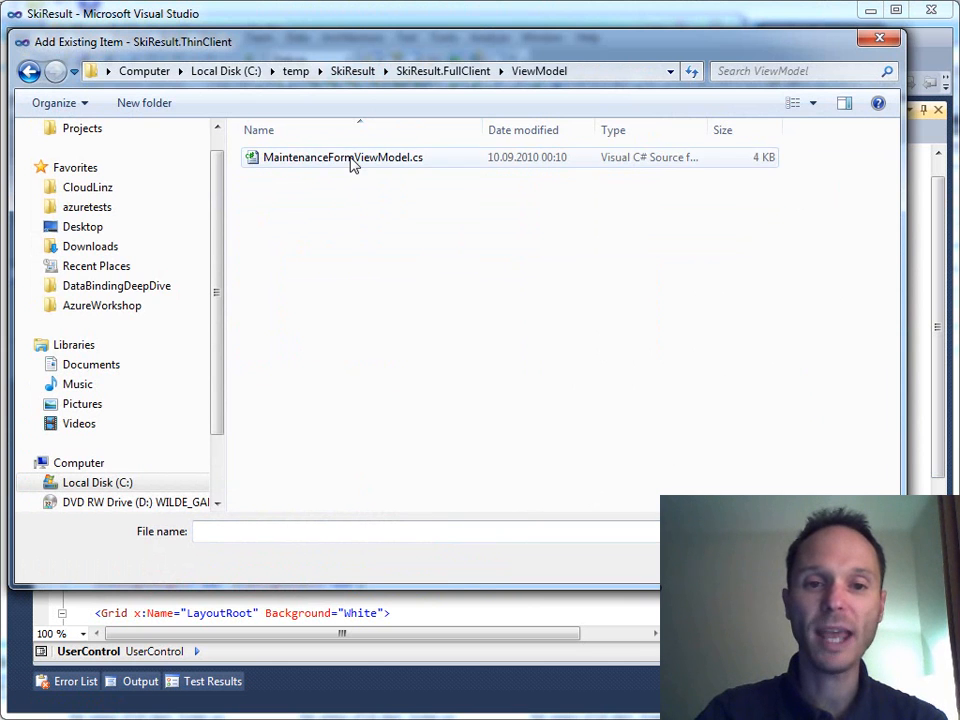
pyautogui.click(342, 156)
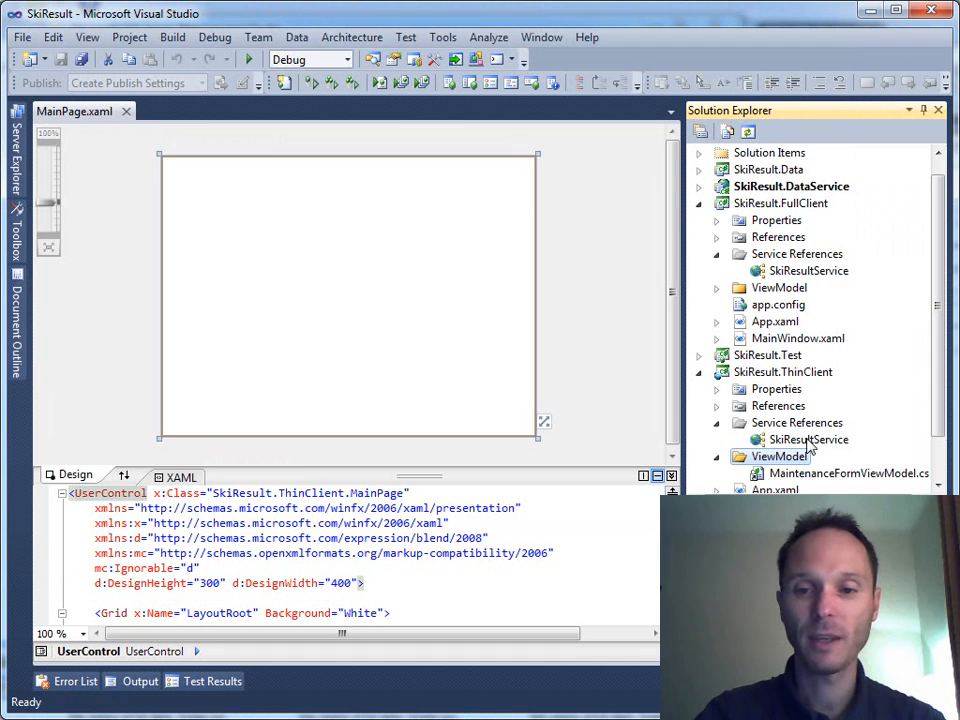
pyautogui.scroll(-3)
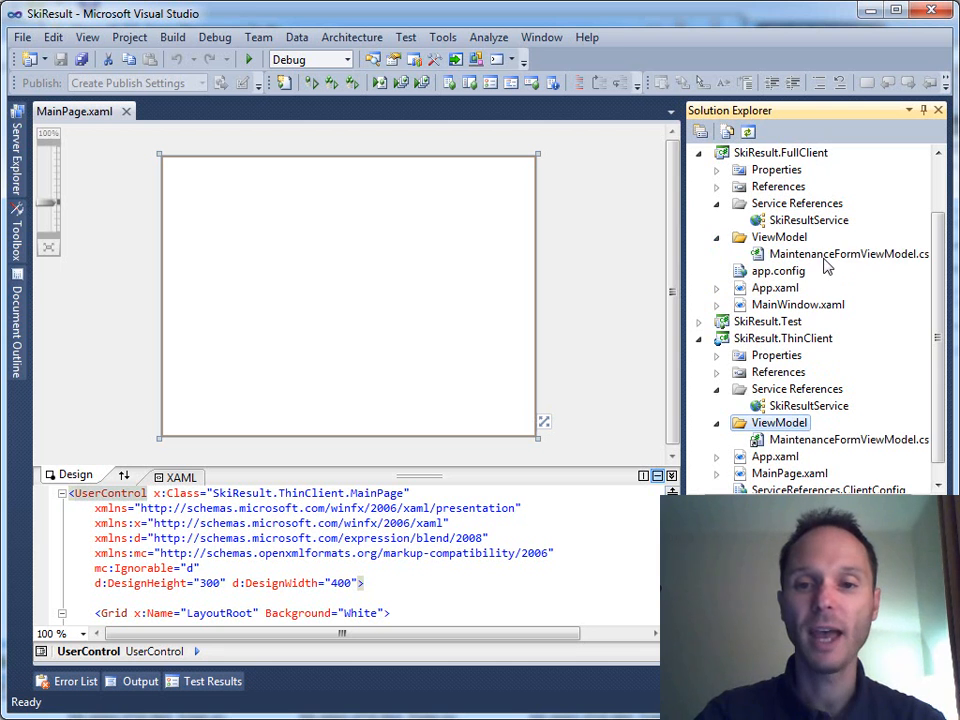
pyautogui.click(838, 252)
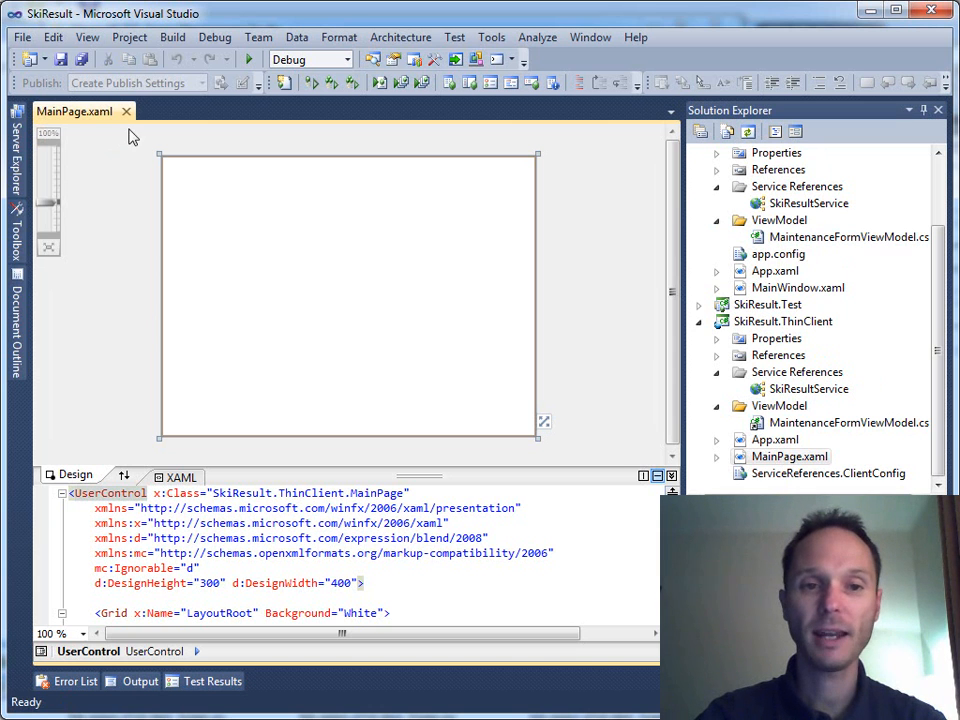
pyautogui.moveTo(600, 324)
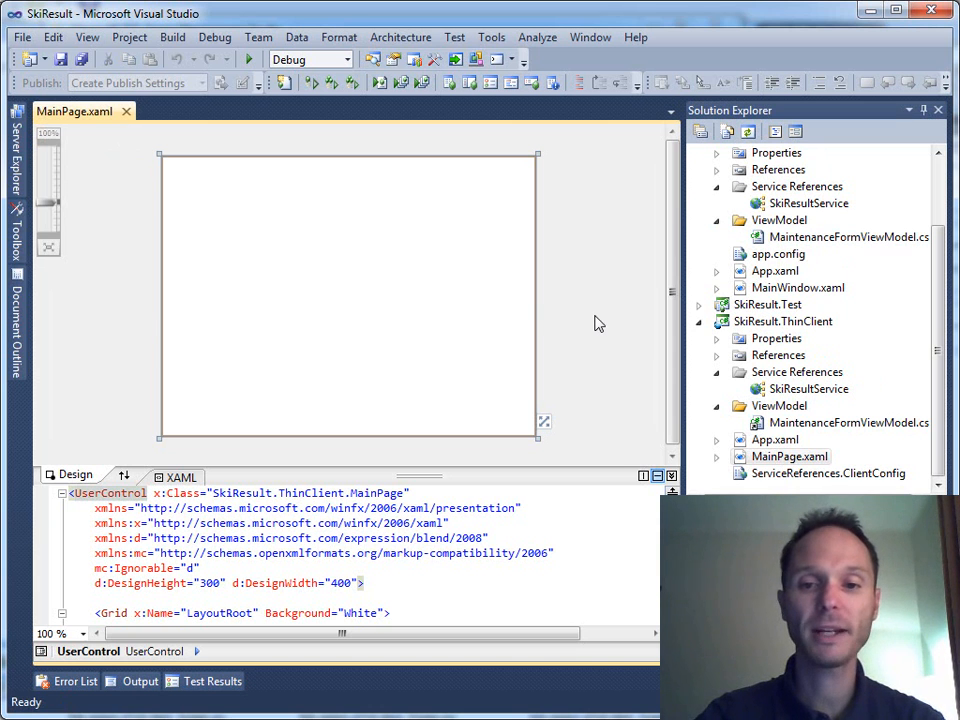
# Copy the Grid markup from the FullClient's MainWindow.xaml into the ThinClient's MainPage.xaml
pyautogui.click(844, 422)
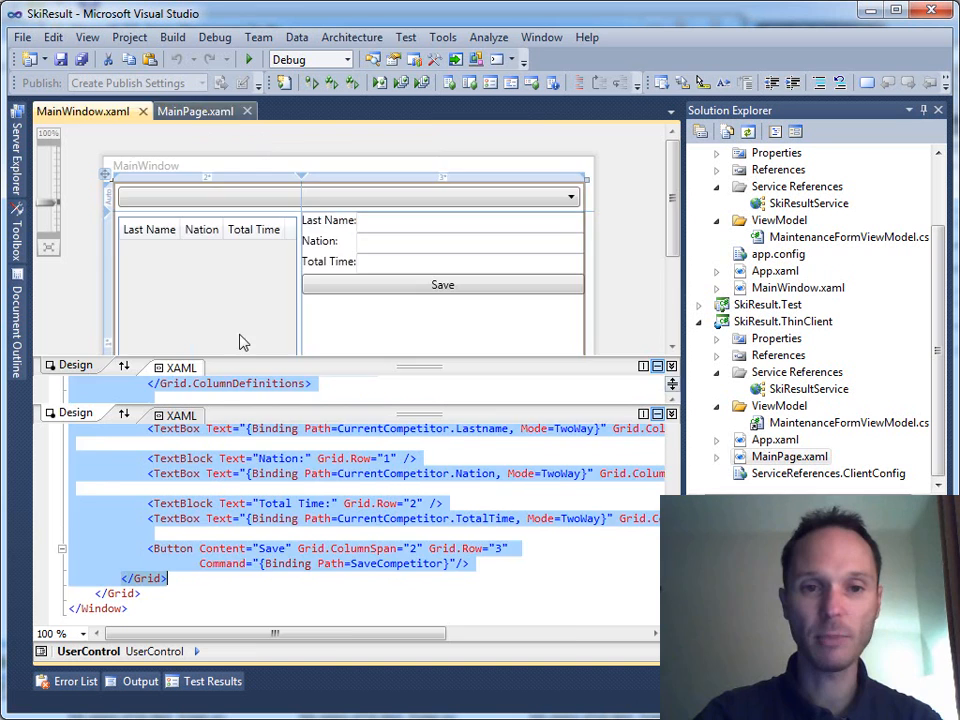
pyautogui.click(200, 112)
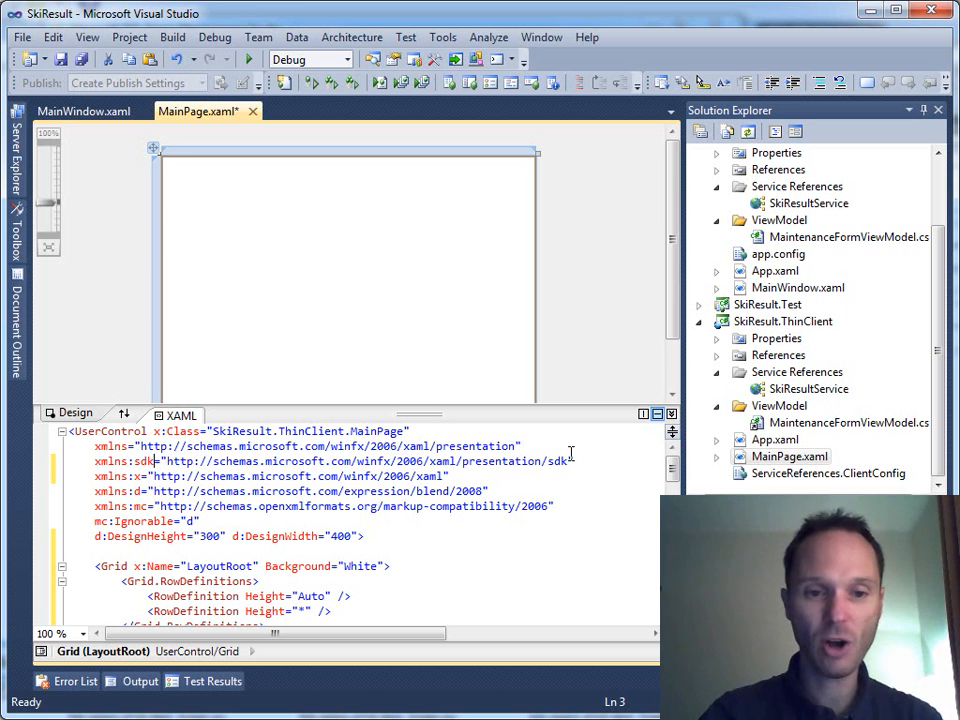
pyautogui.scroll(-3)
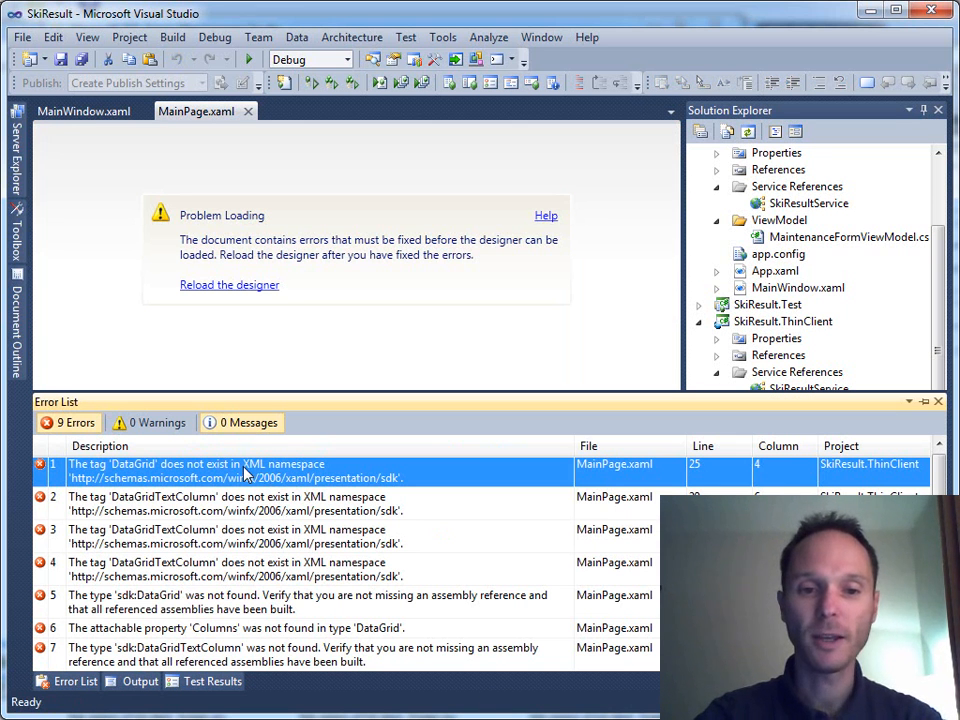
pyautogui.moveTo(278, 240)
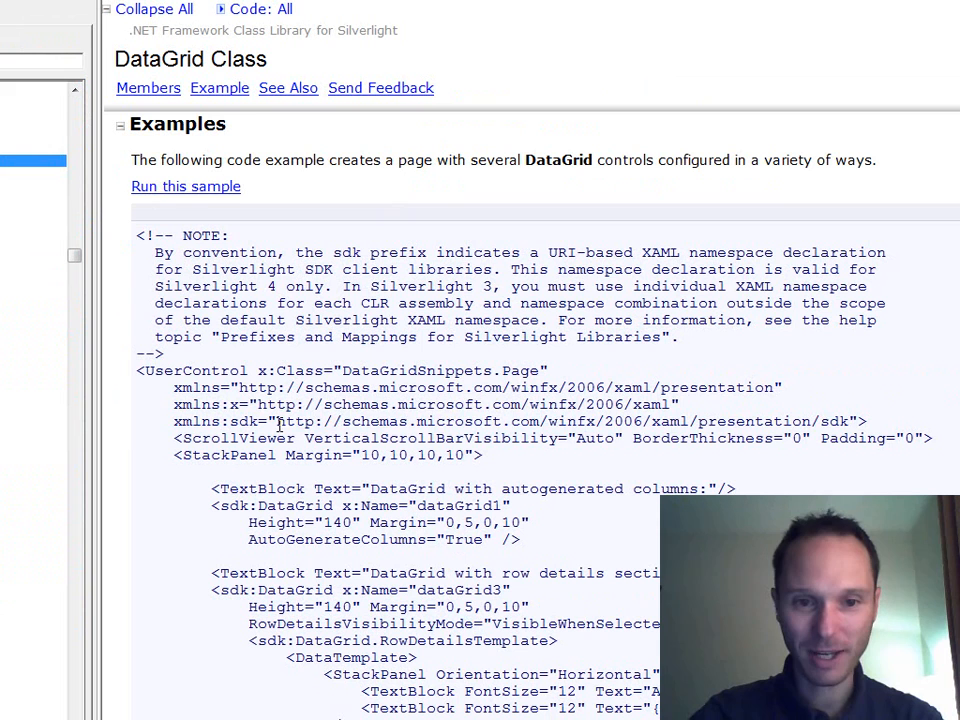
# Review the DataGrid sdk namespace example in MSDN, then close the help browser with all its tabs
pyautogui.moveTo(278, 420); pyautogui.dragTo(850, 420)
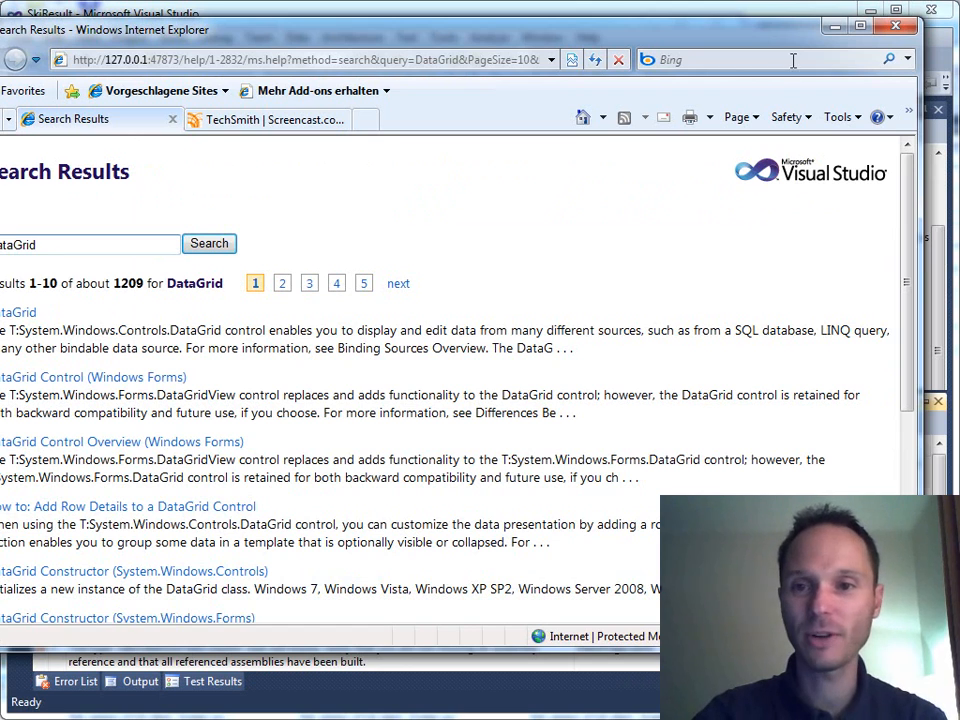
pyautogui.click(894, 26)
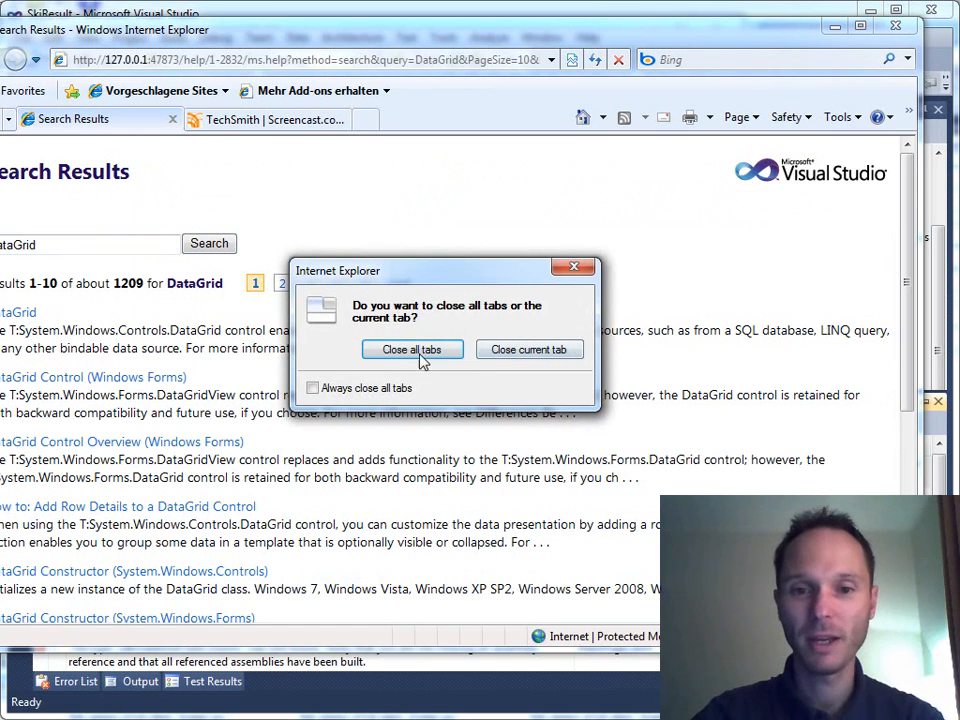
pyautogui.click(412, 348)
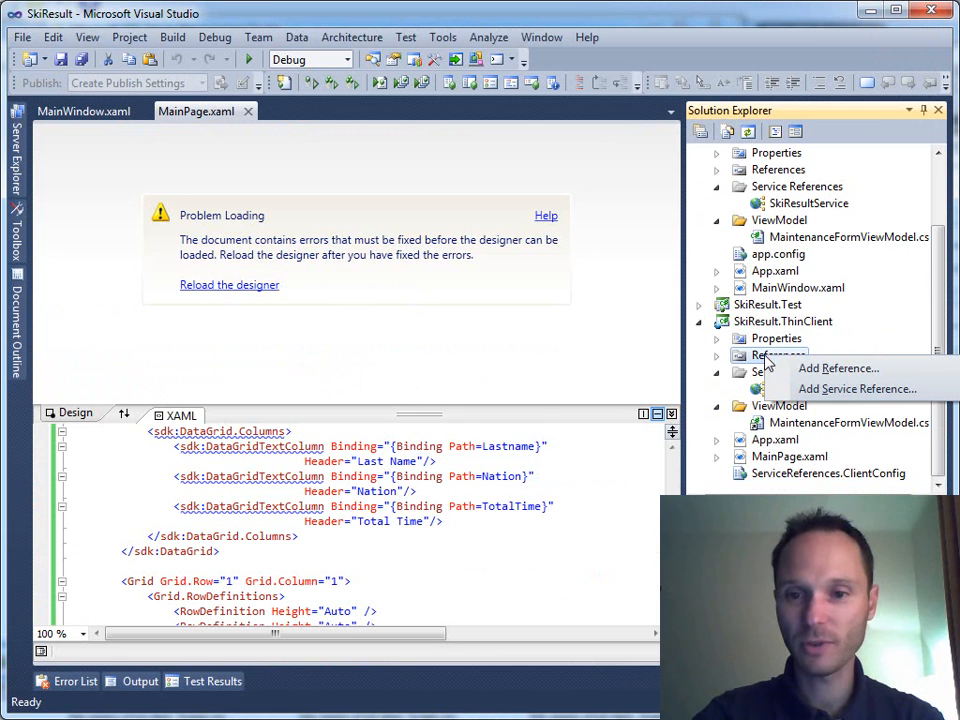
# Reference System.Windows.Controls.Data in the ThinClient project and reload the page designer
pyautogui.click(838, 368)
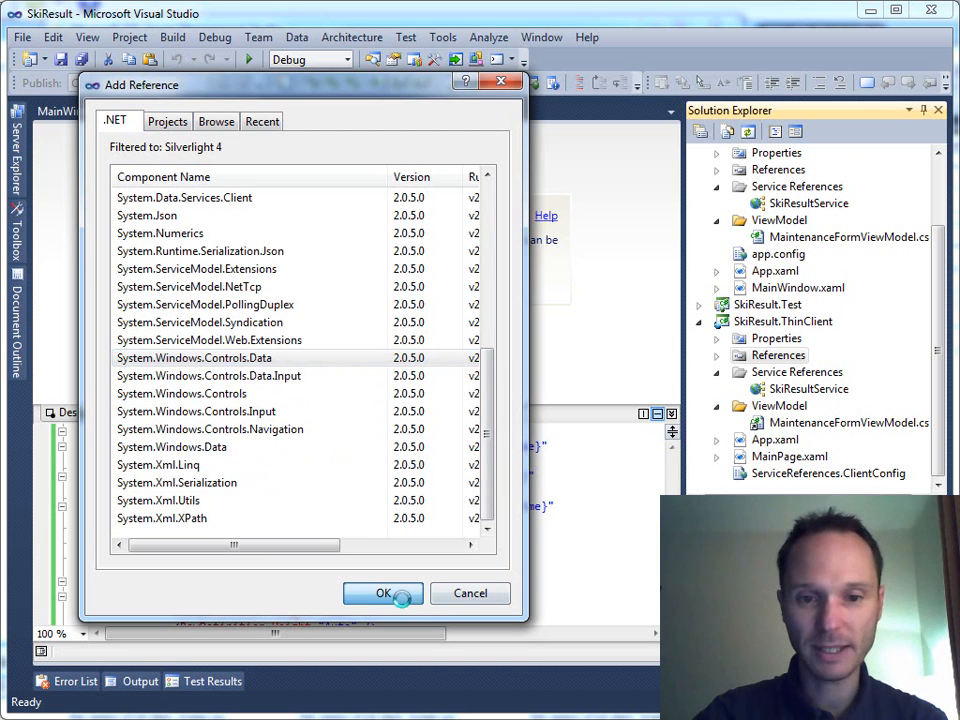
pyautogui.click(382, 592)
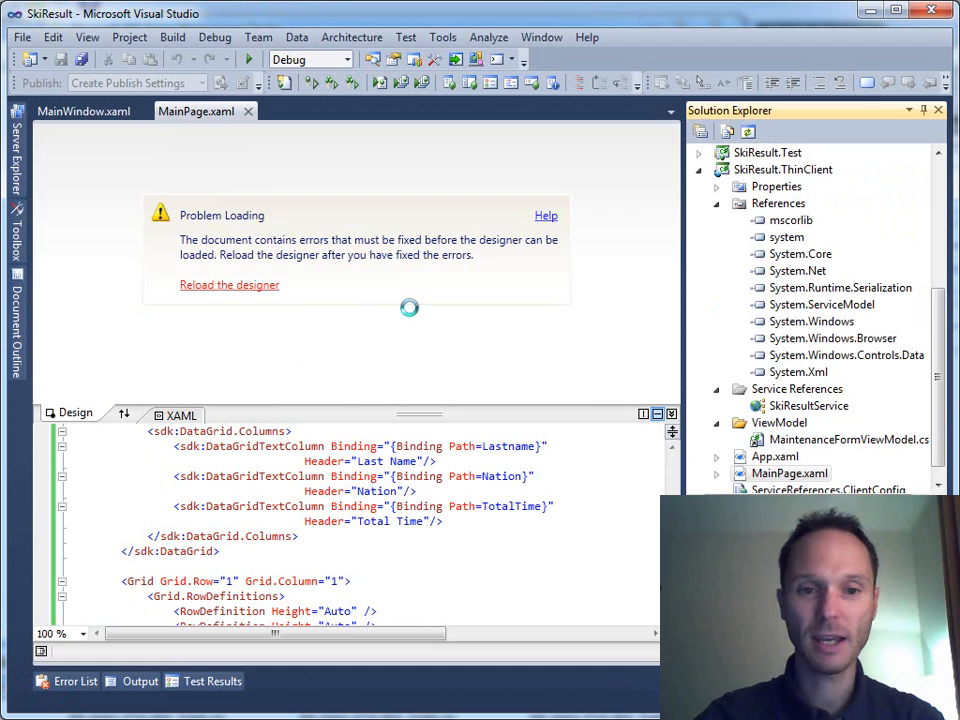
pyautogui.click(228, 284)
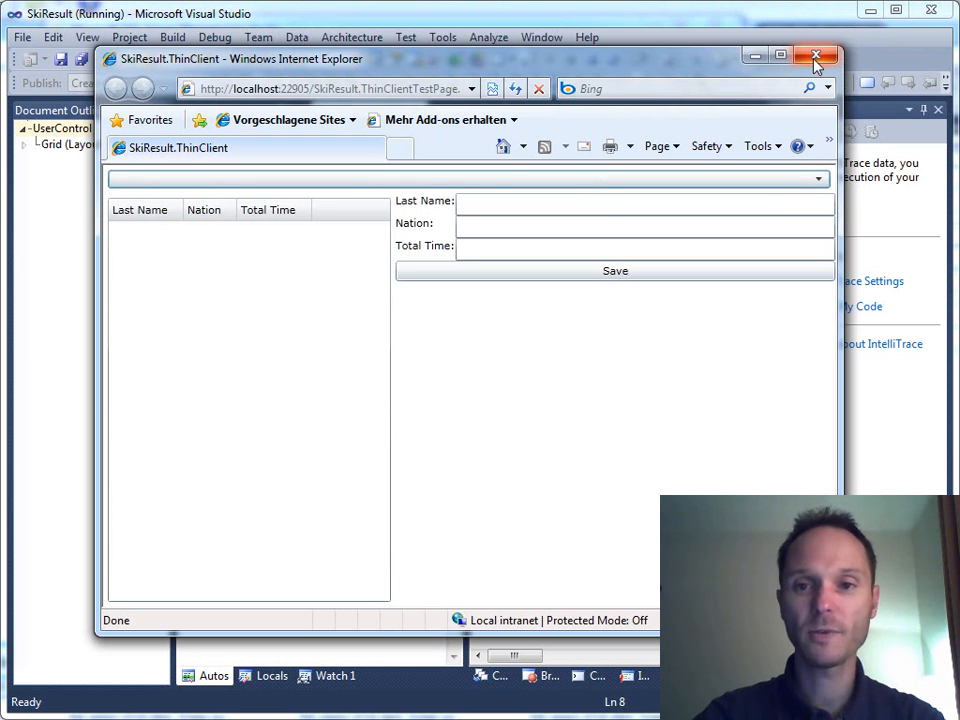
# Close the Internet Explorer window running the empty ThinClient page
pyautogui.click(816, 54)
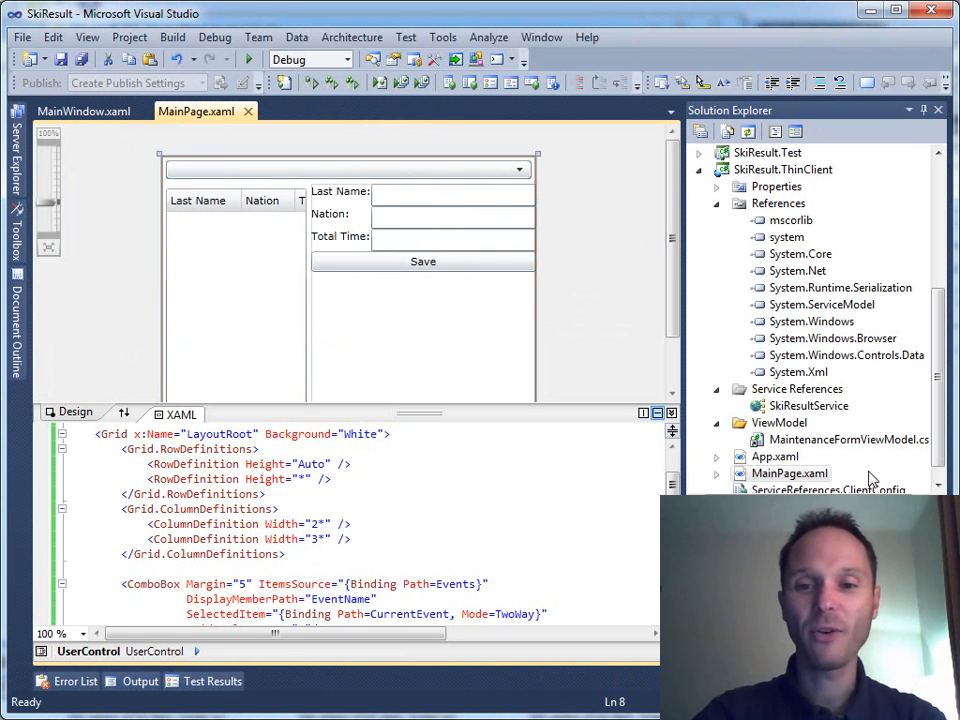
# Bring up MainPage.xaml.cs and check MainWindow.xaml.cs for the view-model pattern
pyautogui.click(716, 456)
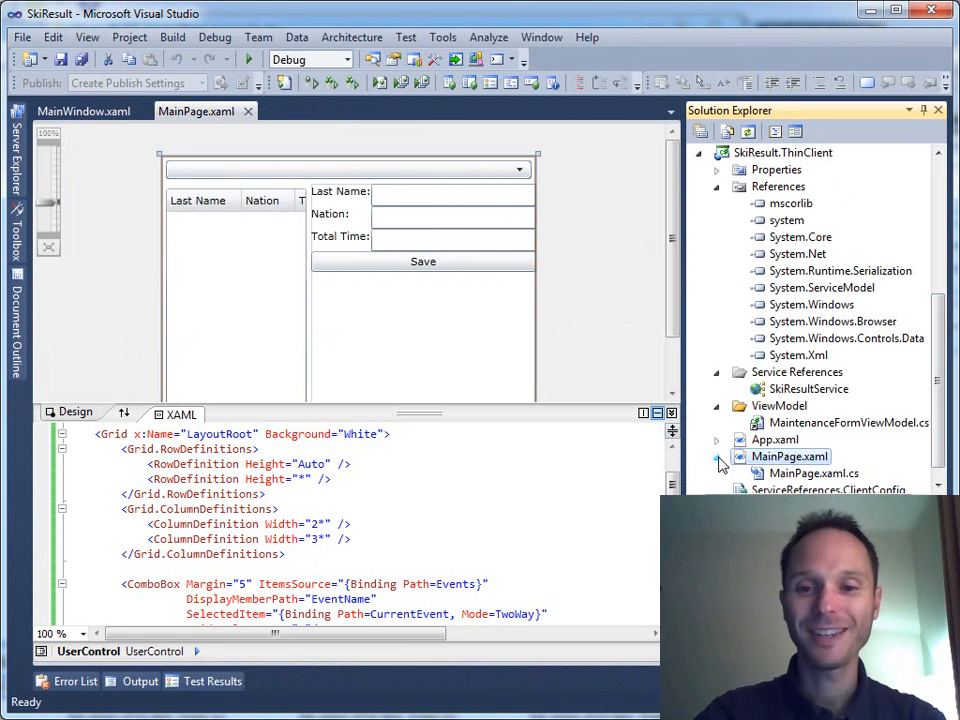
pyautogui.doubleClick(816, 472)
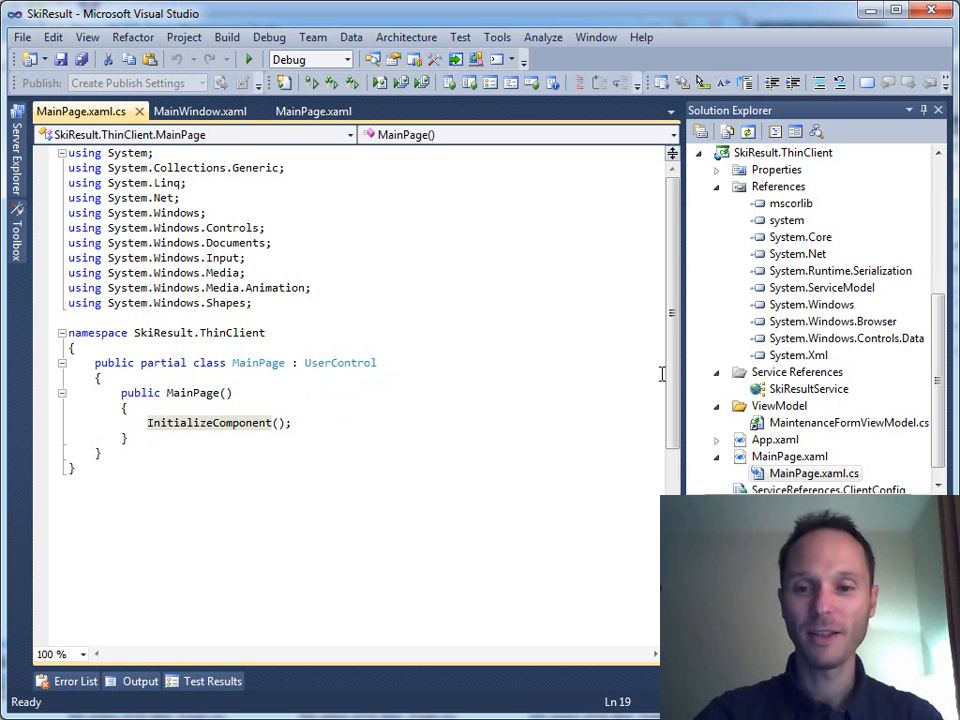
pyautogui.scroll(-3)
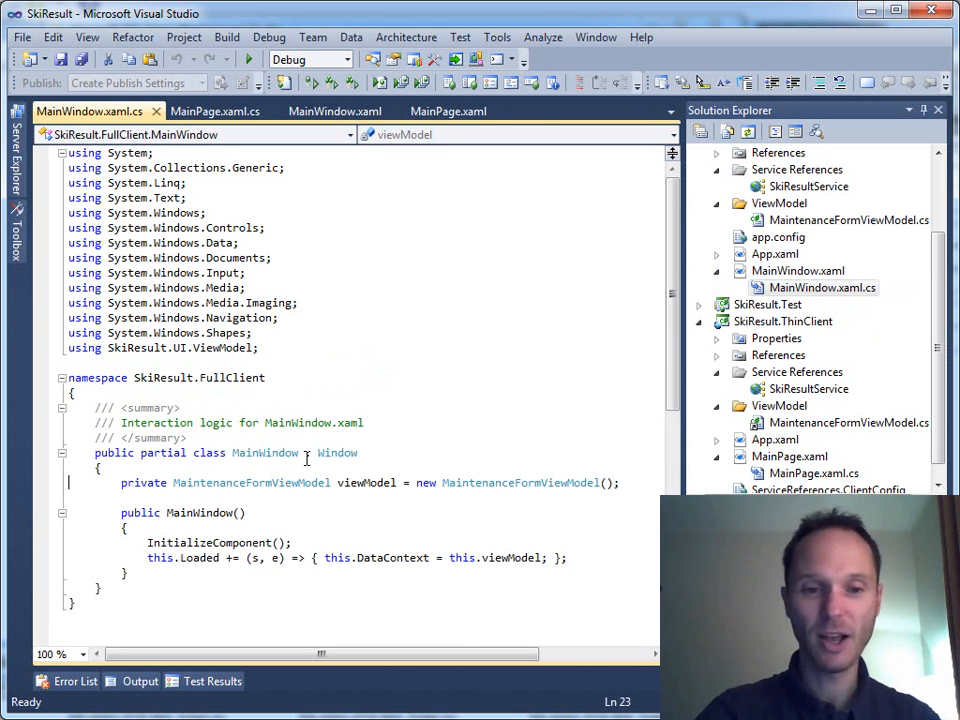
pyautogui.click(212, 112)
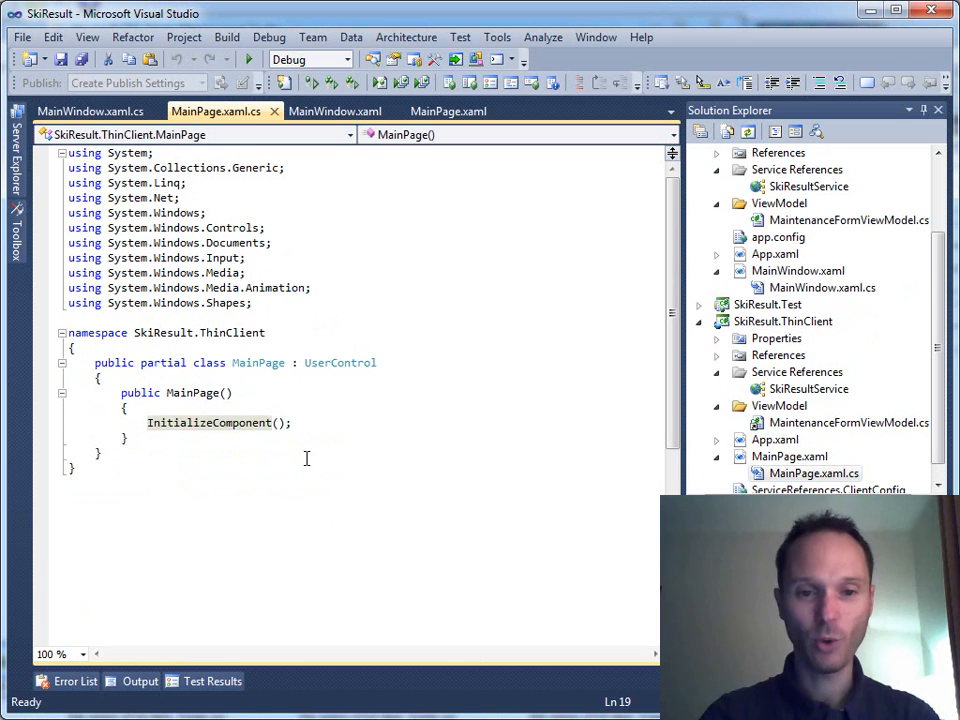
# Add a MaintenanceFormViewModel field and a Loaded handler assigning it to DataContext
pyautogui.write('private MaintenanceFormViewModel viewModel = new MaintenanceFormViewModel();')
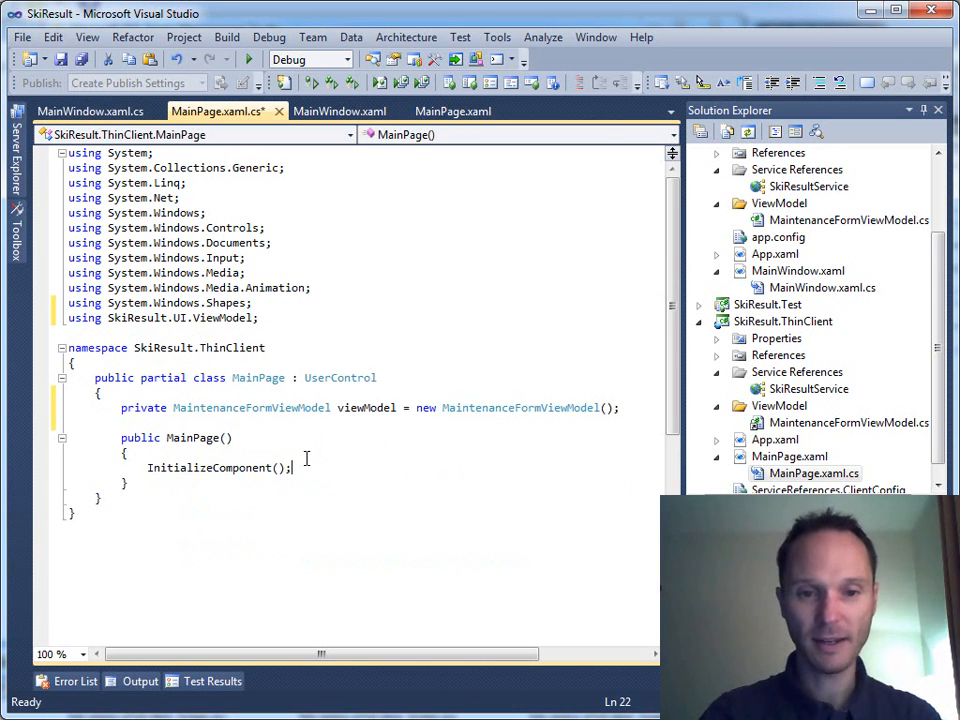
pyautogui.write('this.Loaded += (s, e) => { this.DataContext = this.viewModel; };')
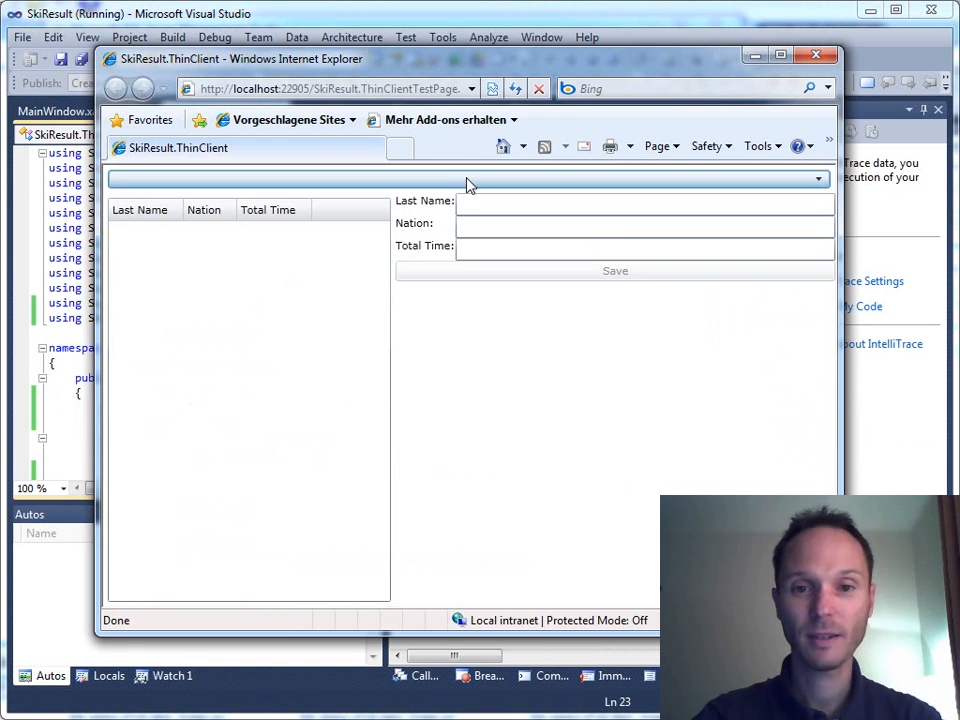
# Select Schladming, pick a competitor whose detail fields stay blank, then close the client
pyautogui.click(816, 180)
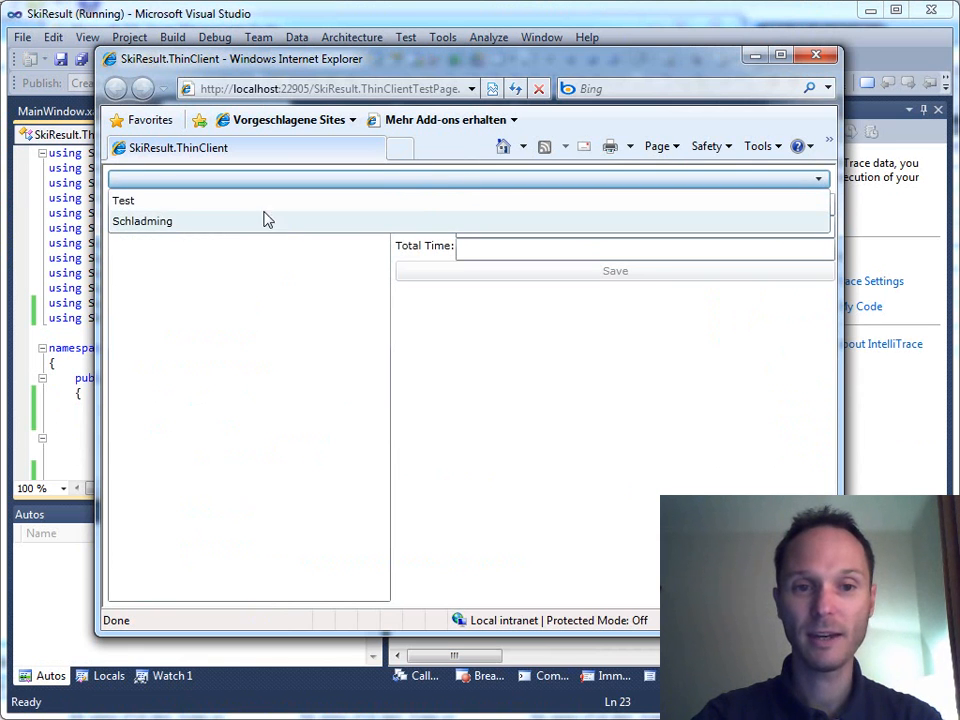
pyautogui.click(142, 220)
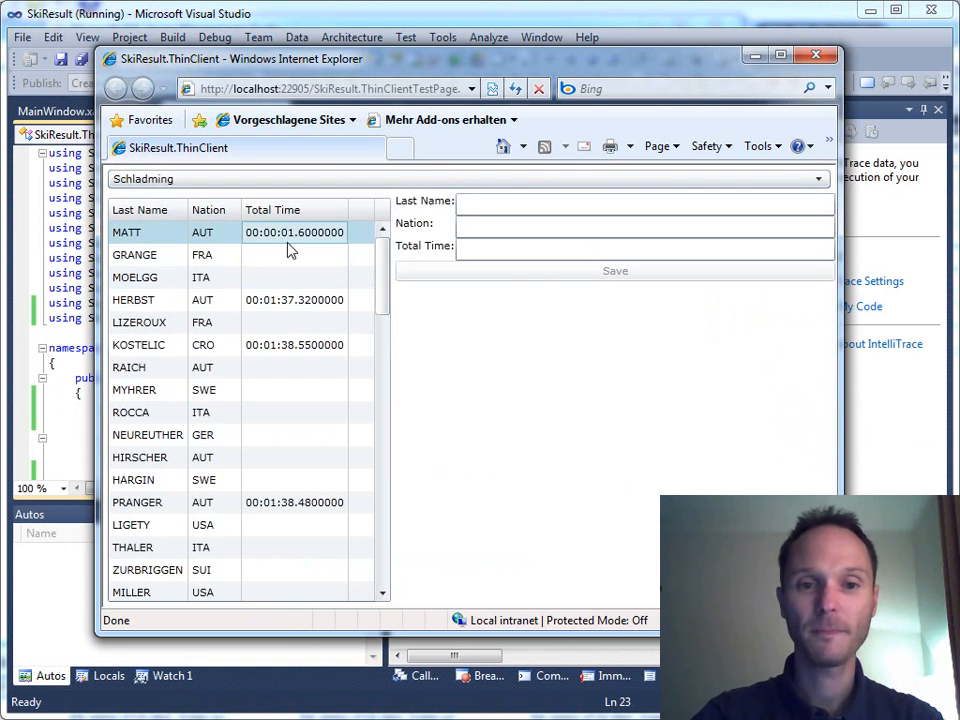
pyautogui.click(250, 254)
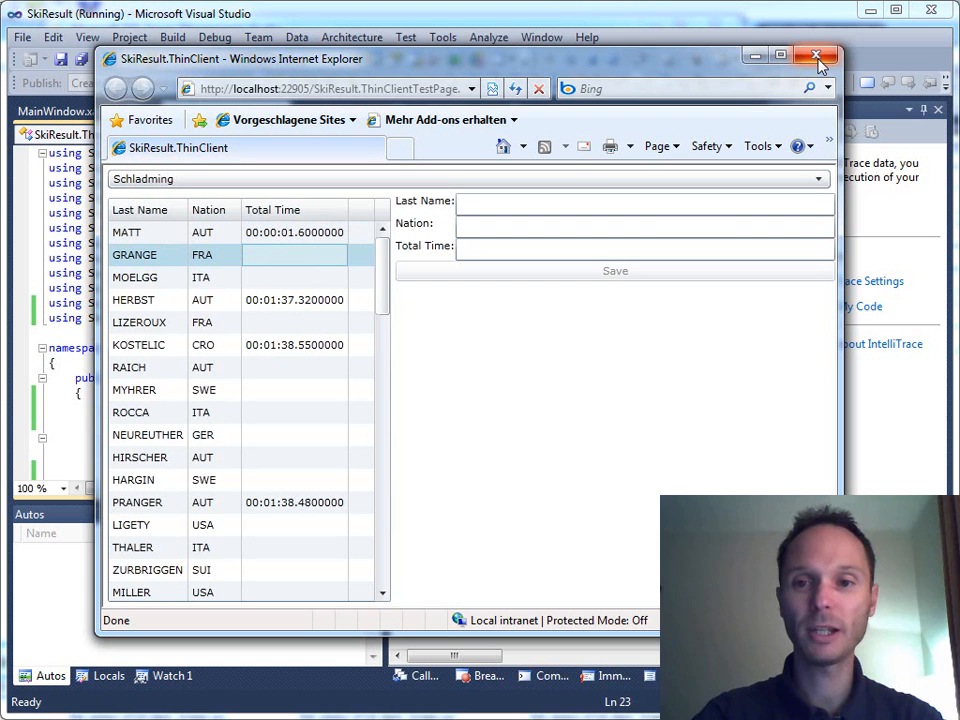
pyautogui.click(814, 58)
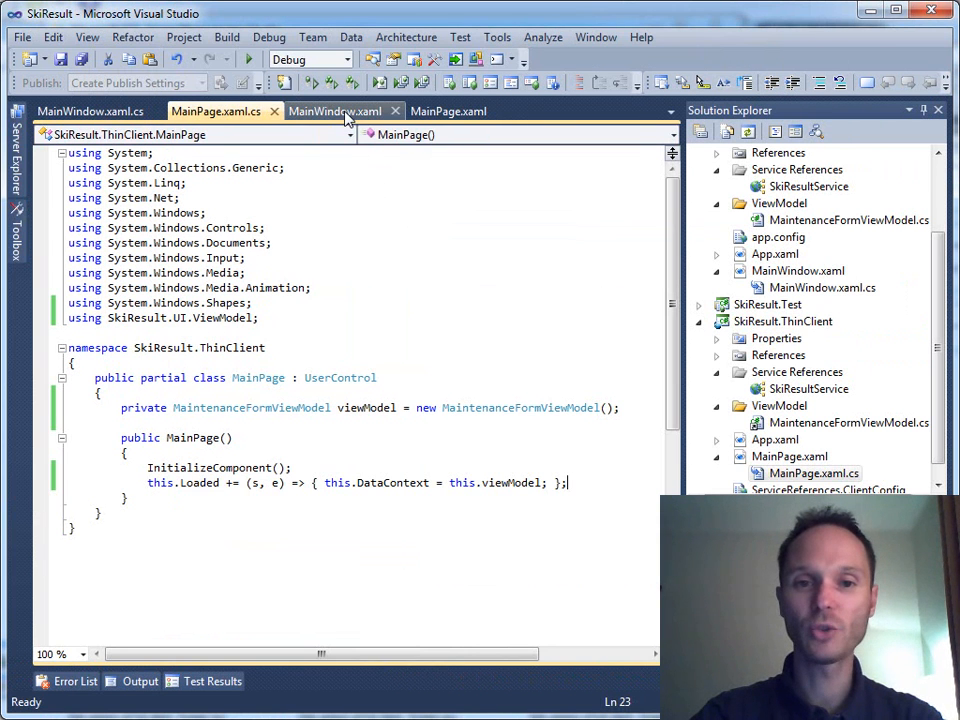
# Add Mode=TwoWay to the DataGrid SelectedItem binding on CurrentCompetitor and rerun the ThinClient
pyautogui.click(336, 112)
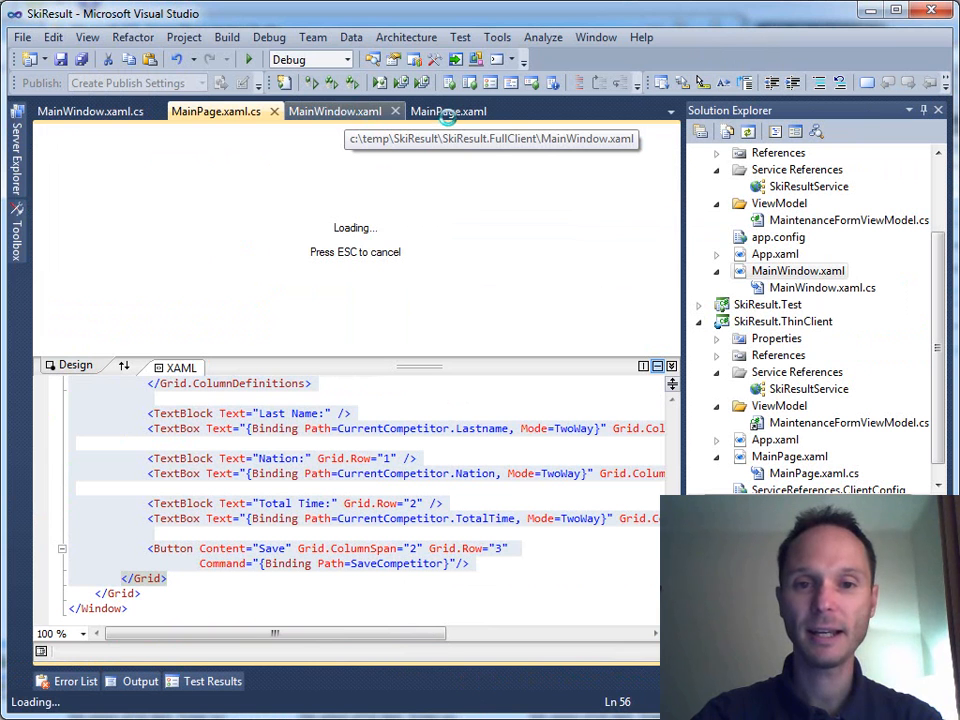
pyautogui.click(330, 112)
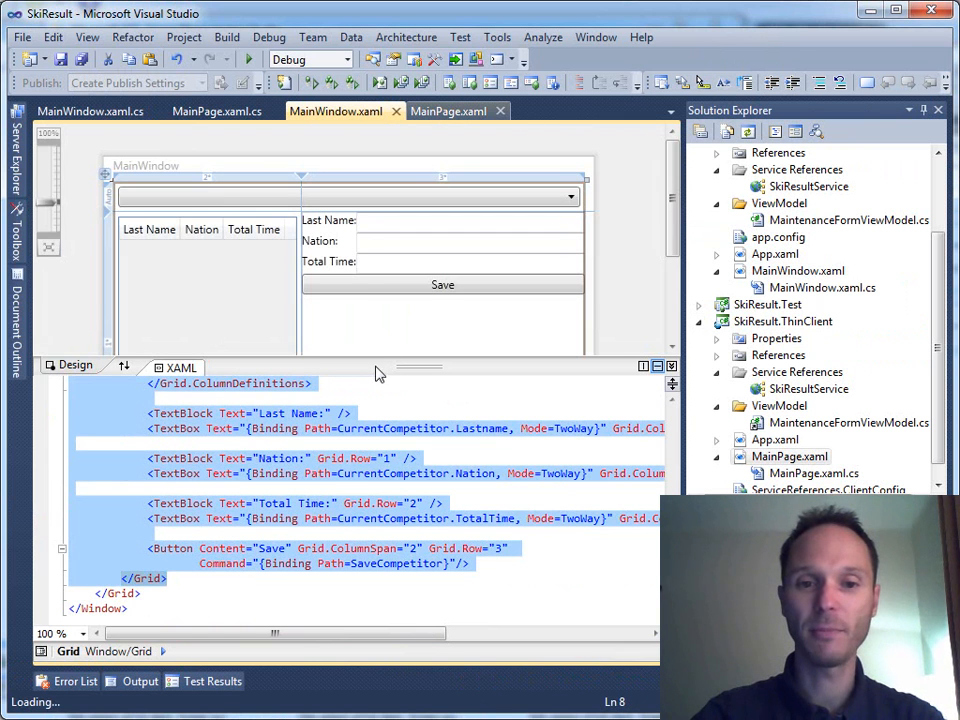
pyautogui.click(448, 112)
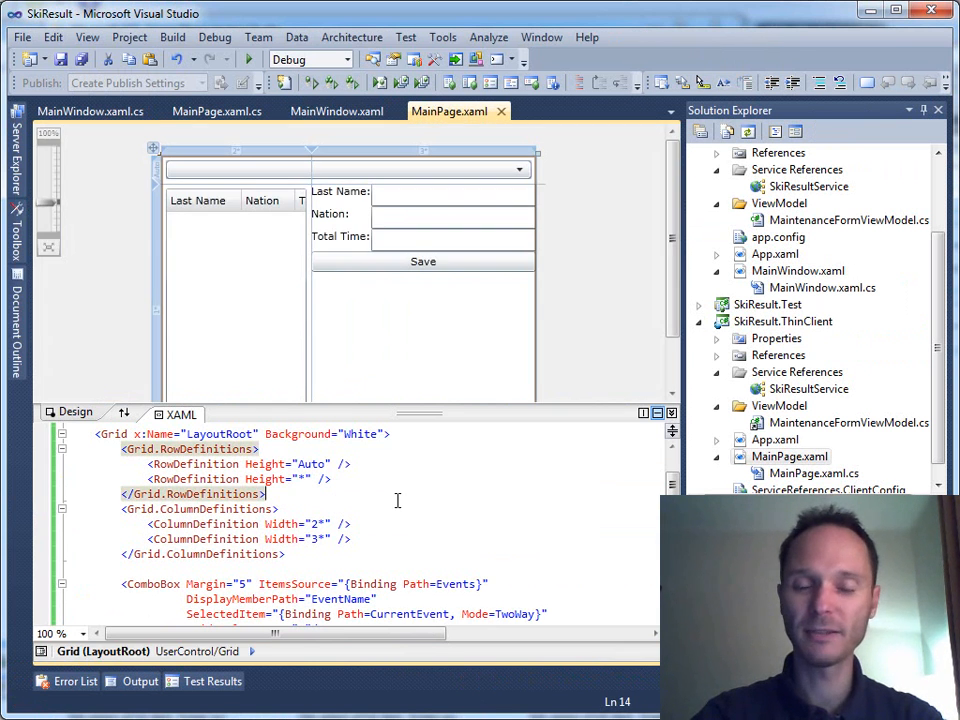
pyautogui.scroll(-3)
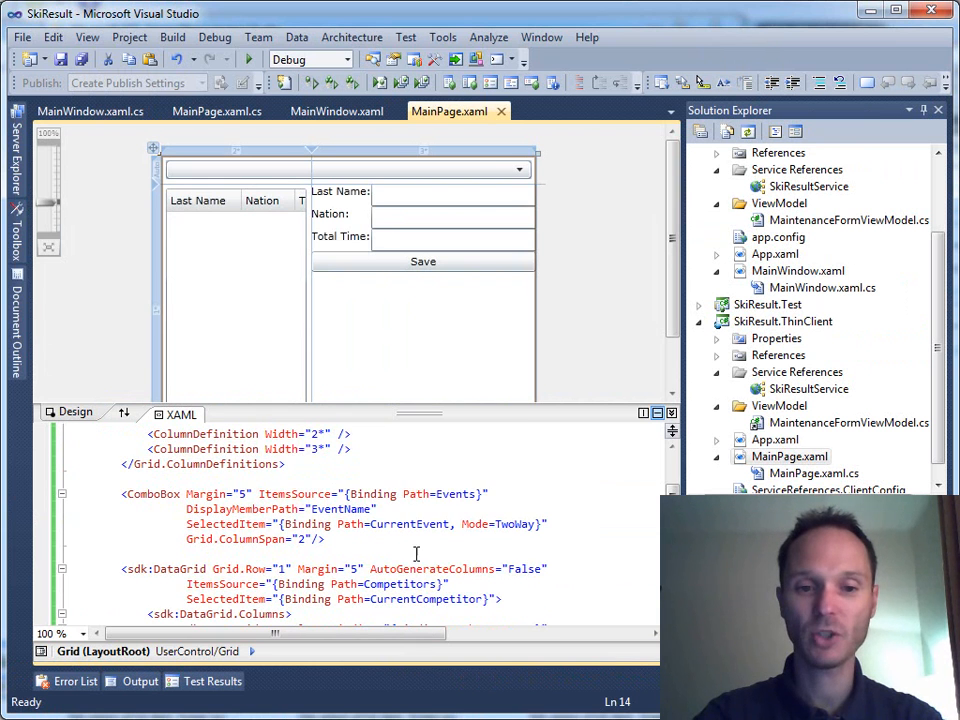
pyautogui.scroll(-3)
pyautogui.write(', Mode=TwoWay')
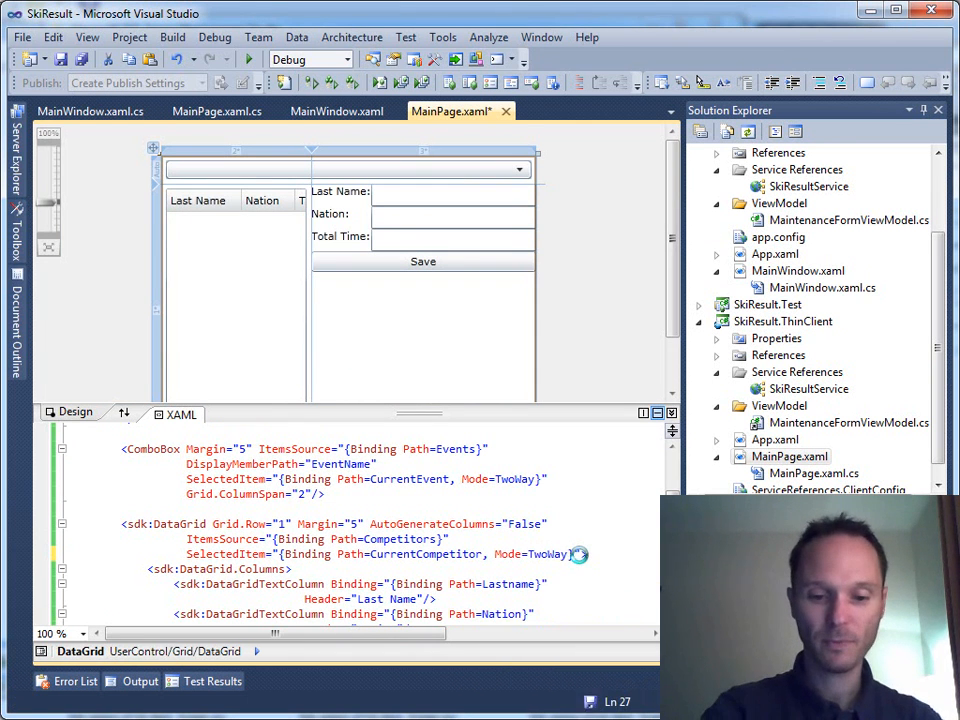
pyautogui.click(232, 60)
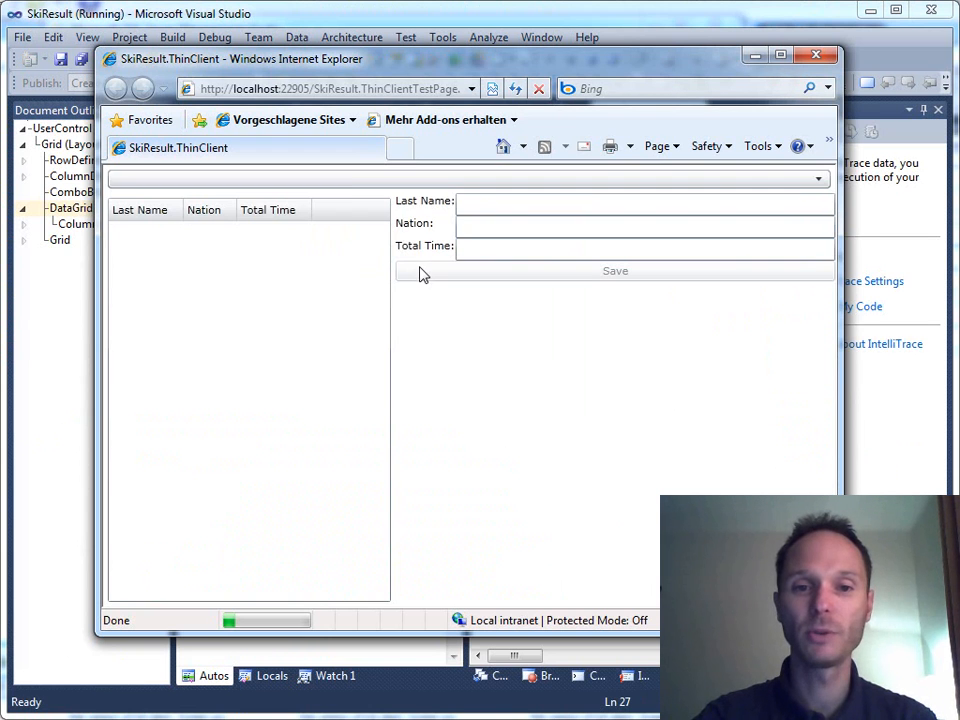
# Select Schladming, save MATT's total time of 00:00:01.8000000, then close the client
pyautogui.click(816, 180)
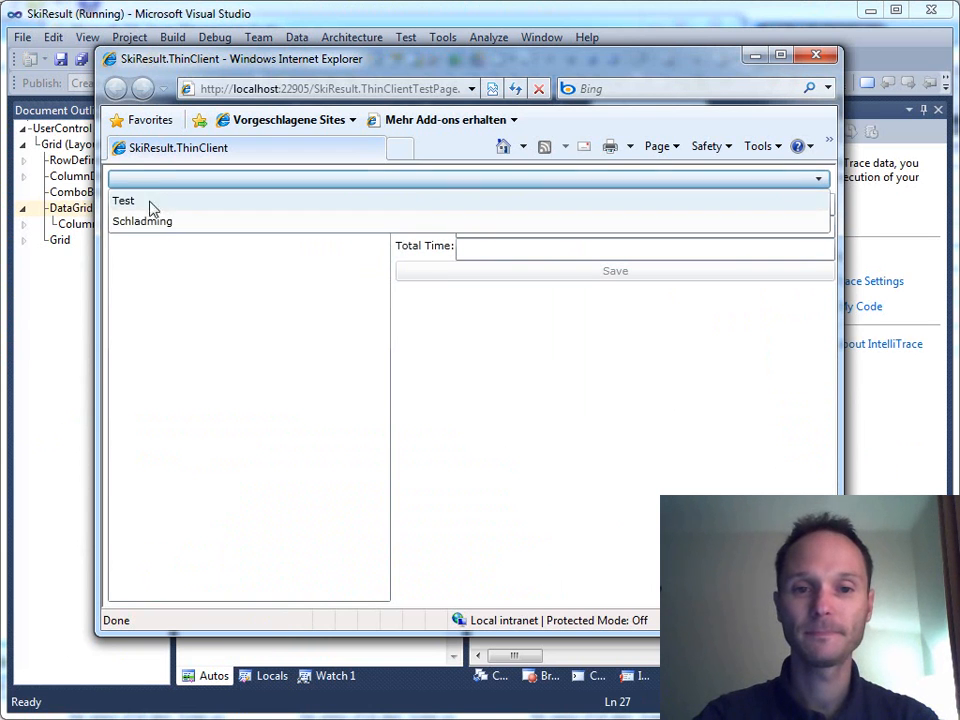
pyautogui.click(142, 220)
pyautogui.write('00:00:01.8000000')
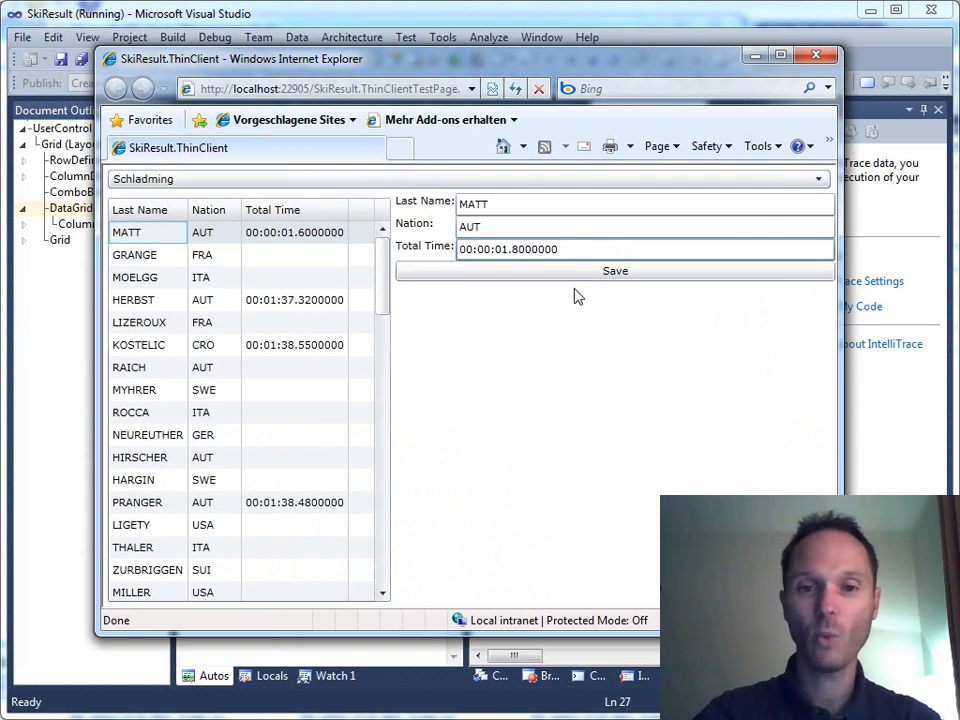
pyautogui.click(614, 272)
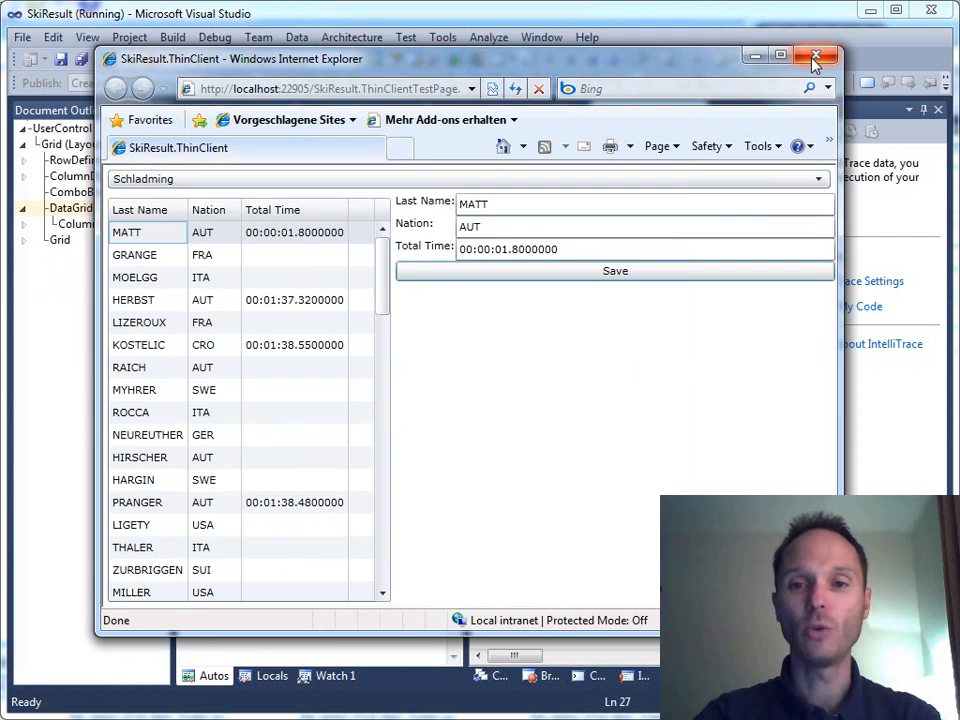
pyautogui.click(818, 56)
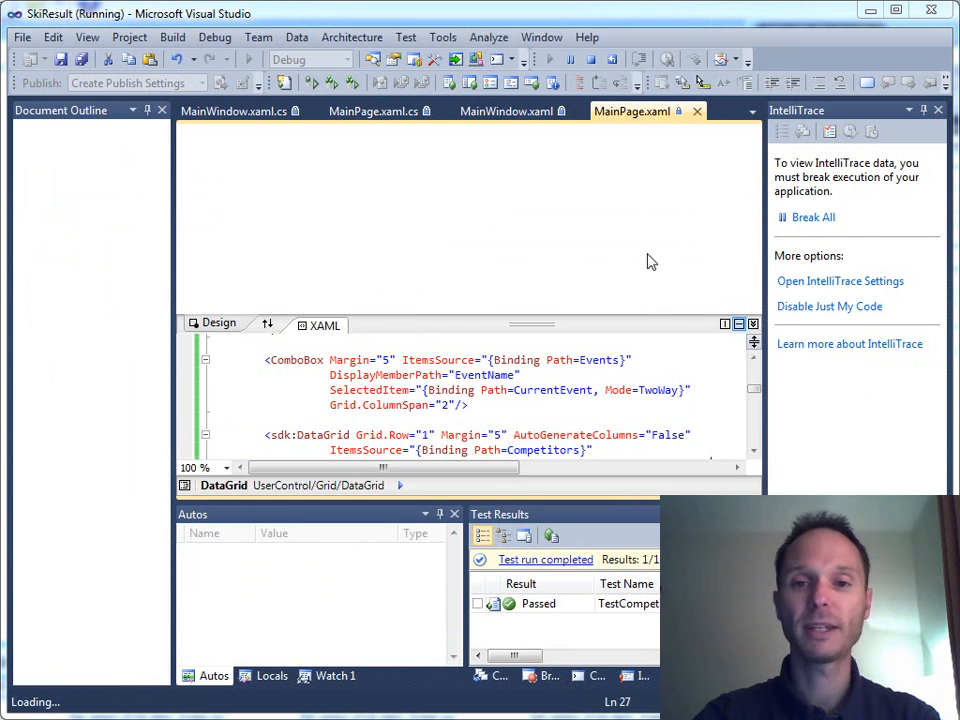